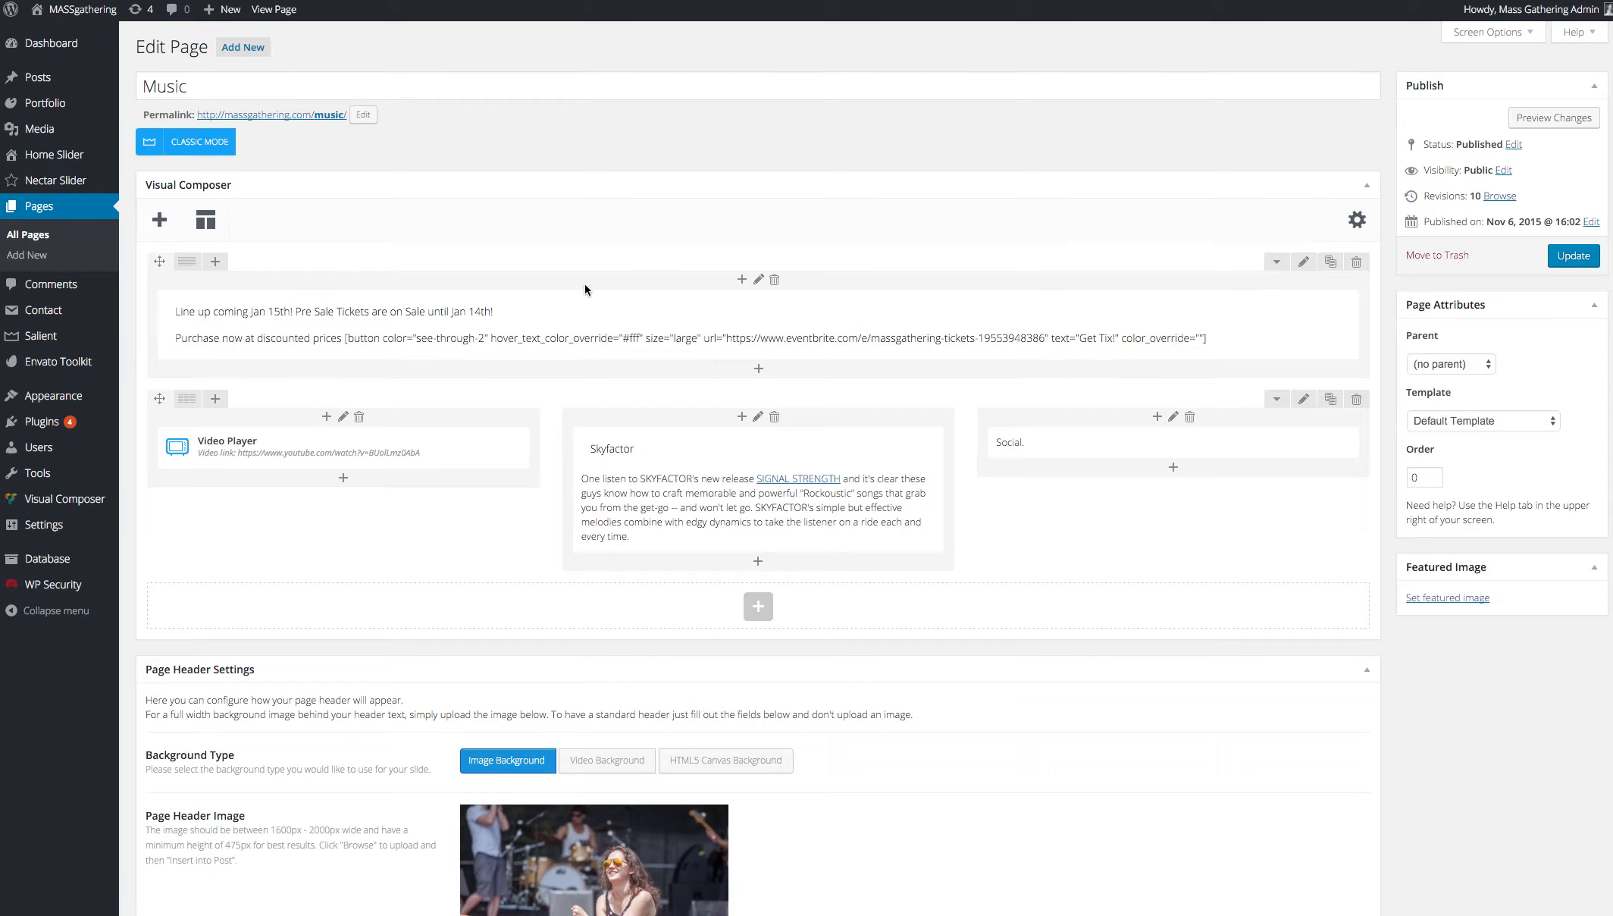
pyautogui.moveTo(311, 309)
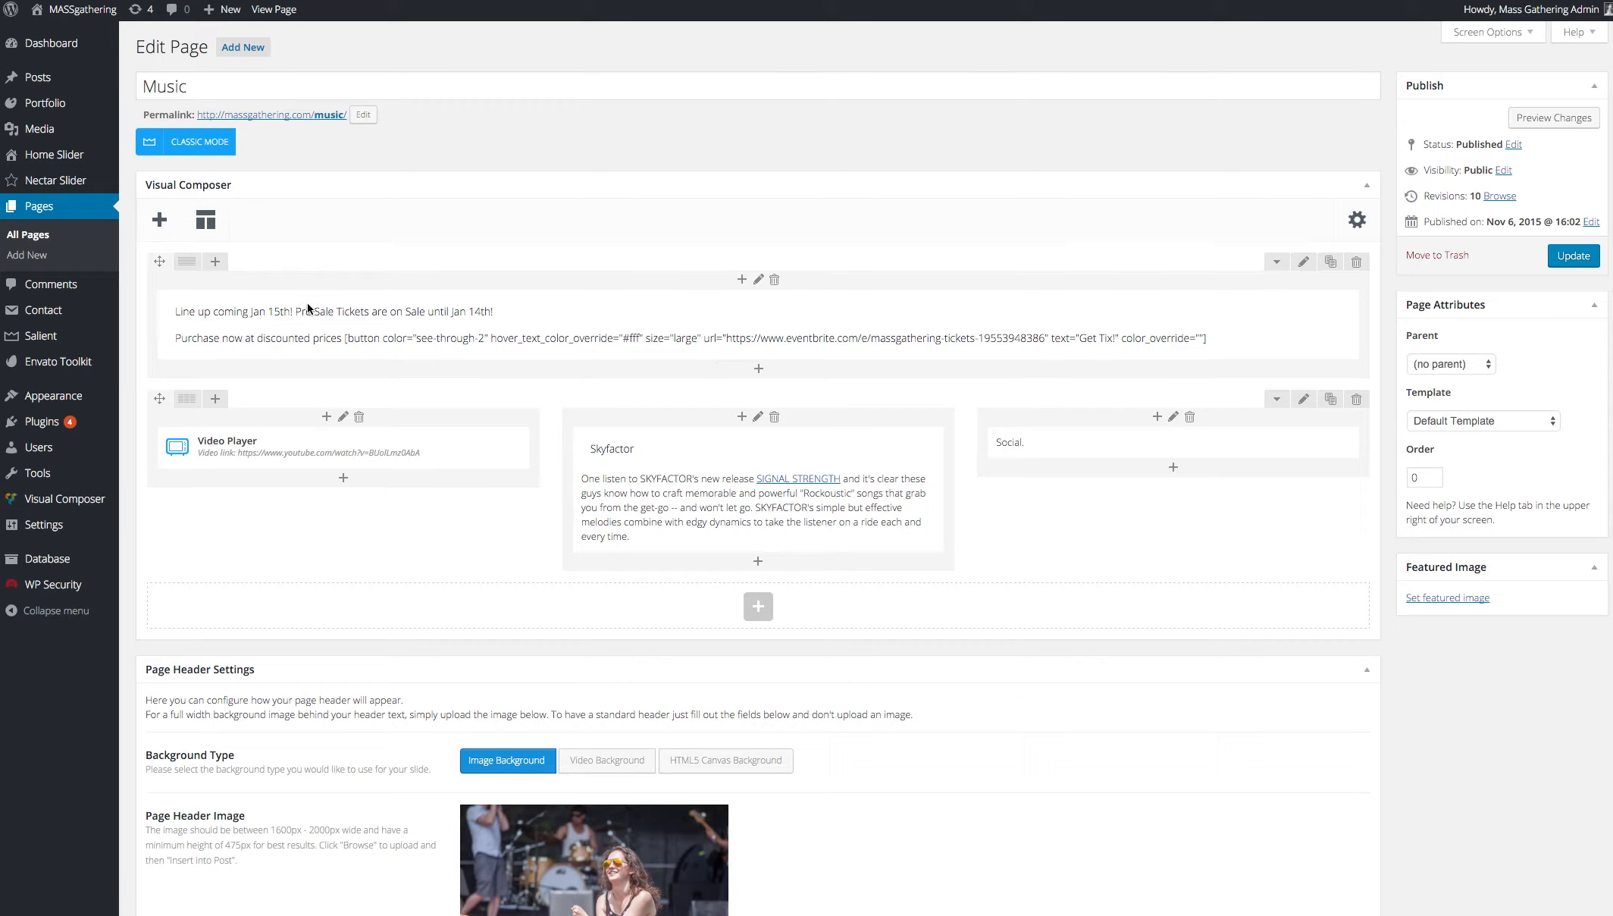
pyautogui.moveTo(202, 176)
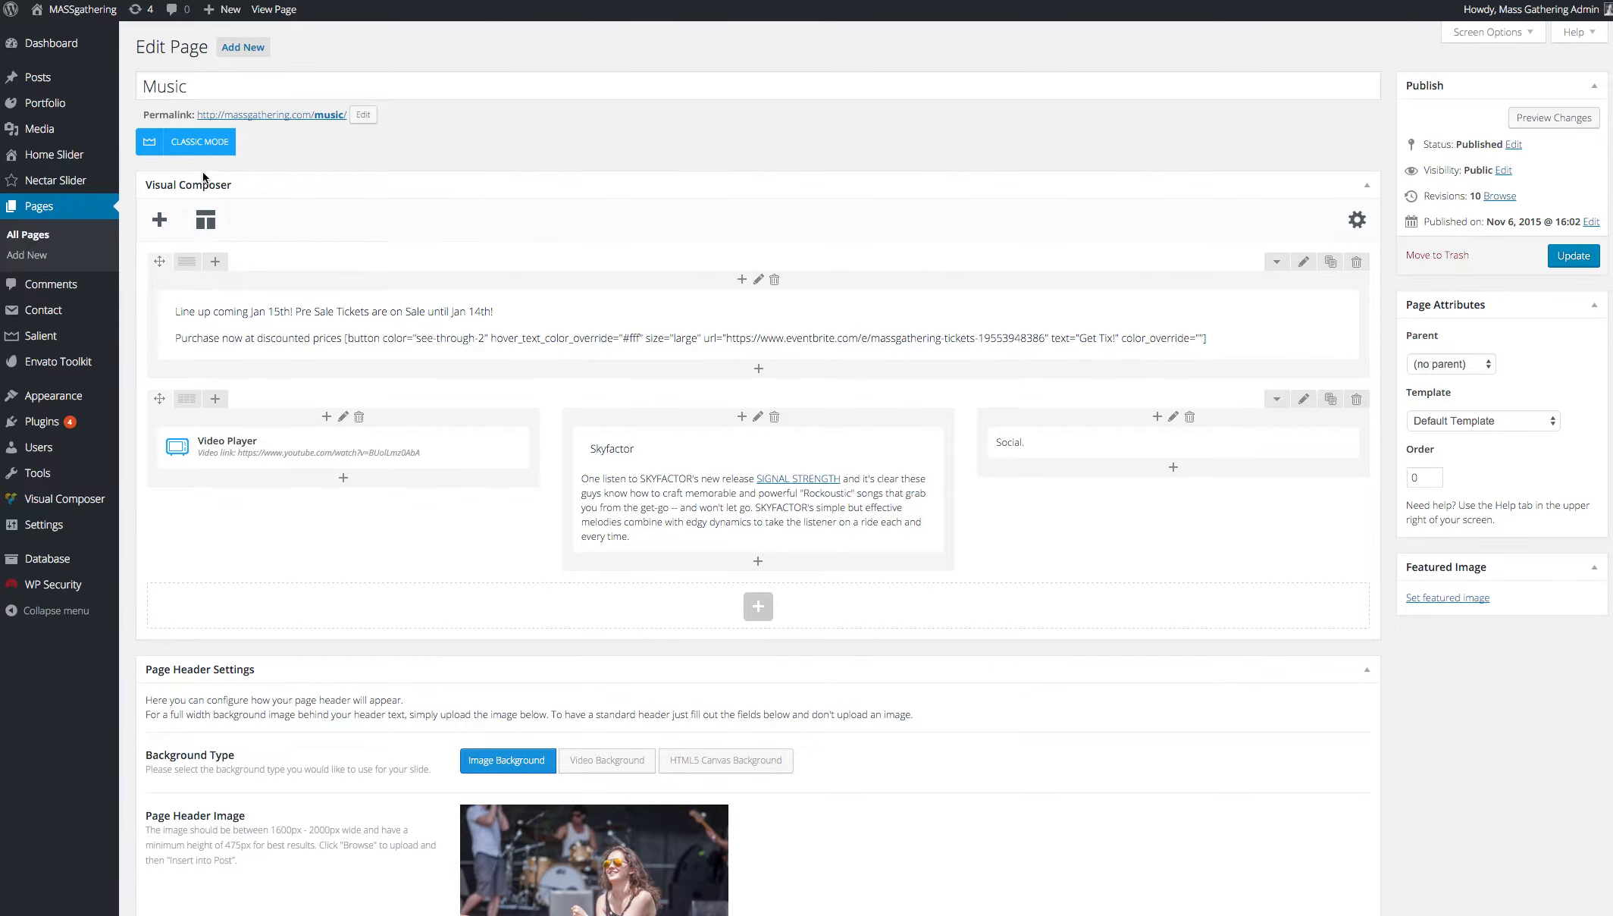
pyautogui.moveTo(280, 161)
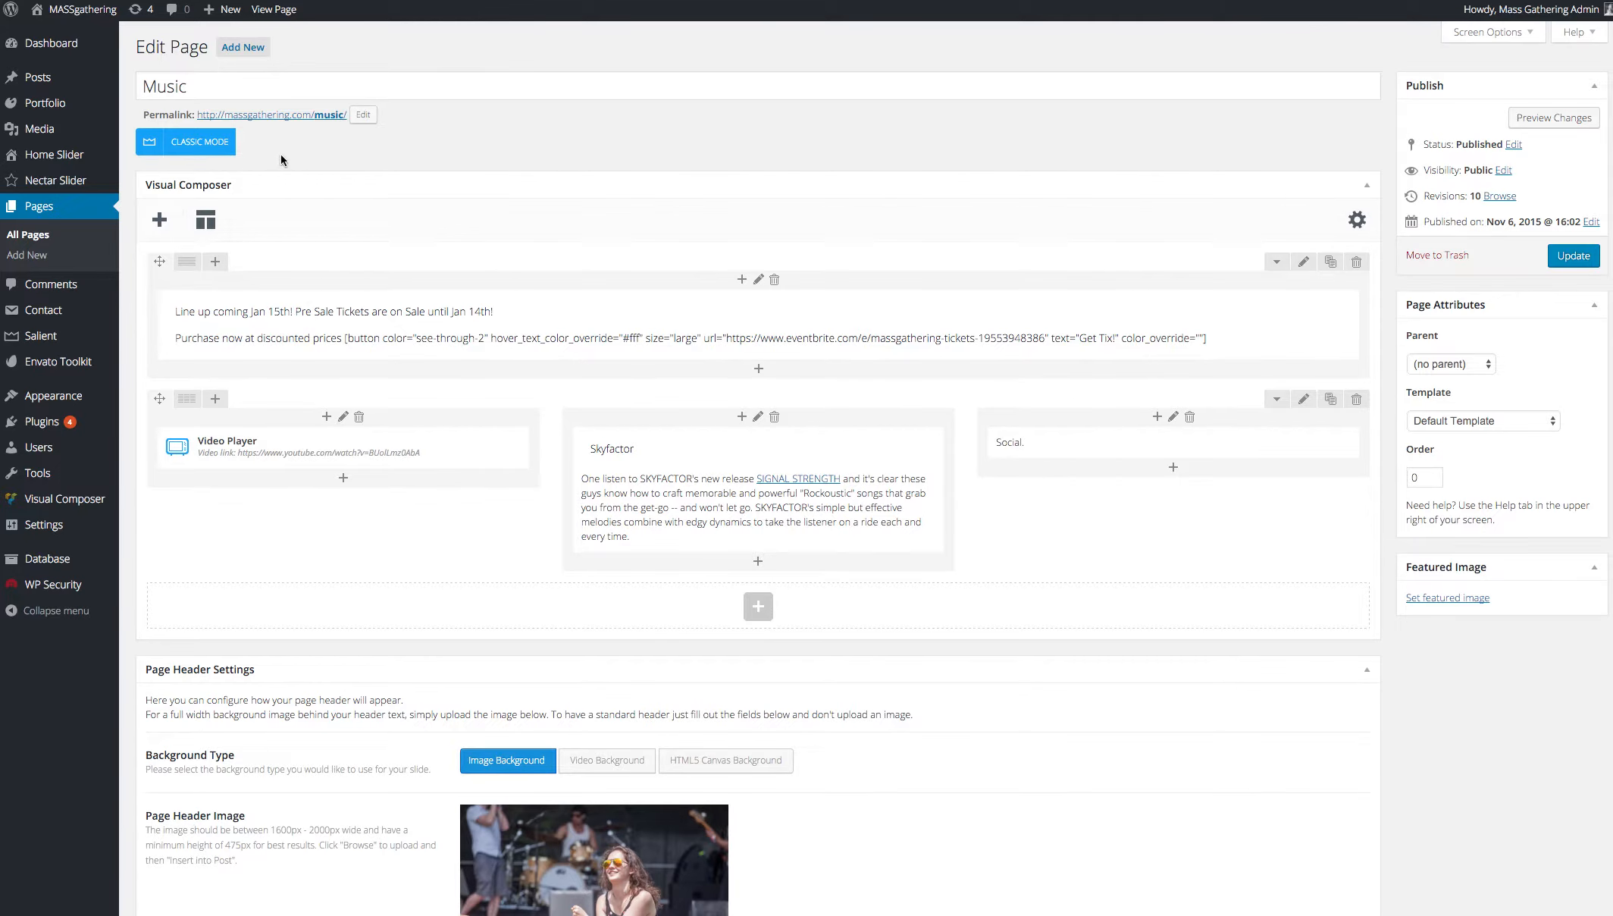
# Step: Cycle through the classic, text and visual editors, then open the Add Element catalogue
pyautogui.click(187, 141)
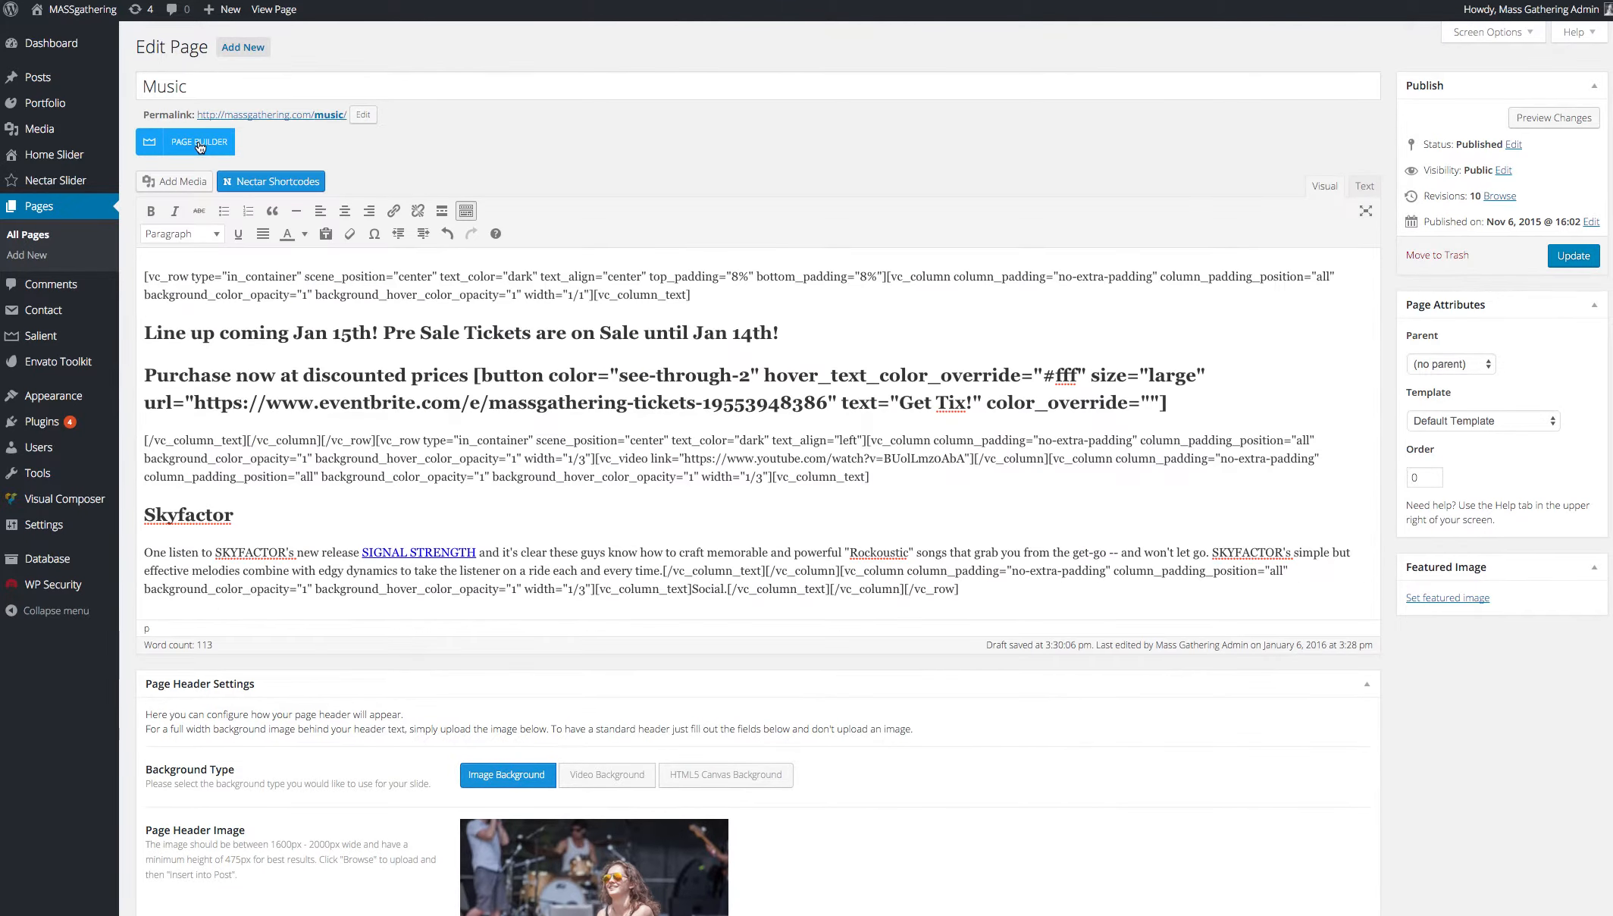
pyautogui.click(1365, 187)
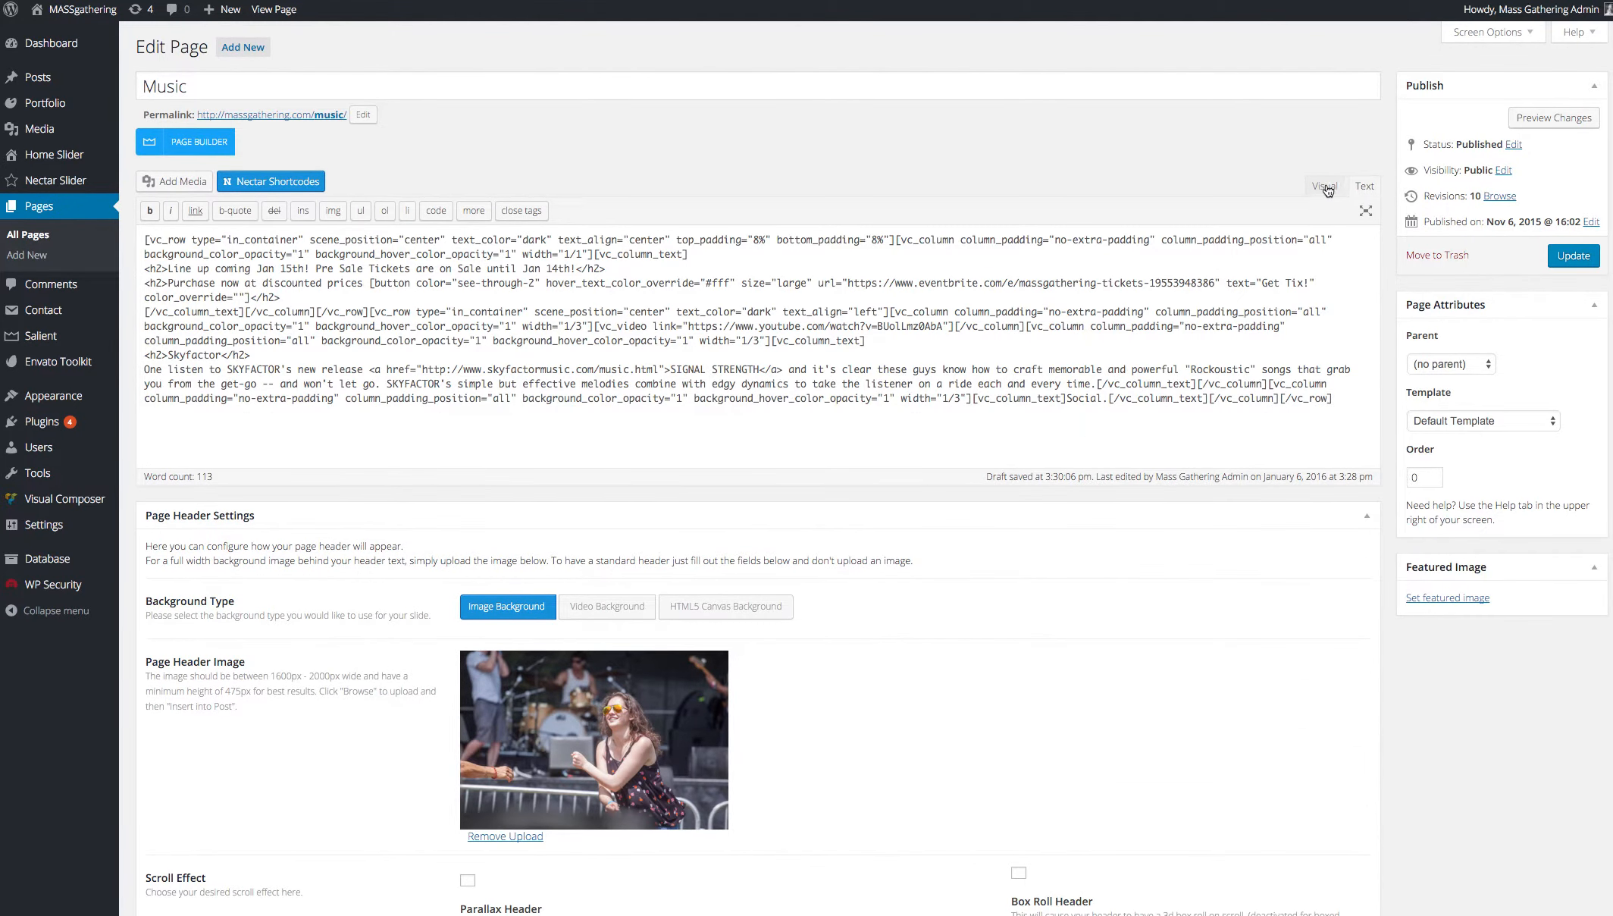
pyautogui.click(1324, 187)
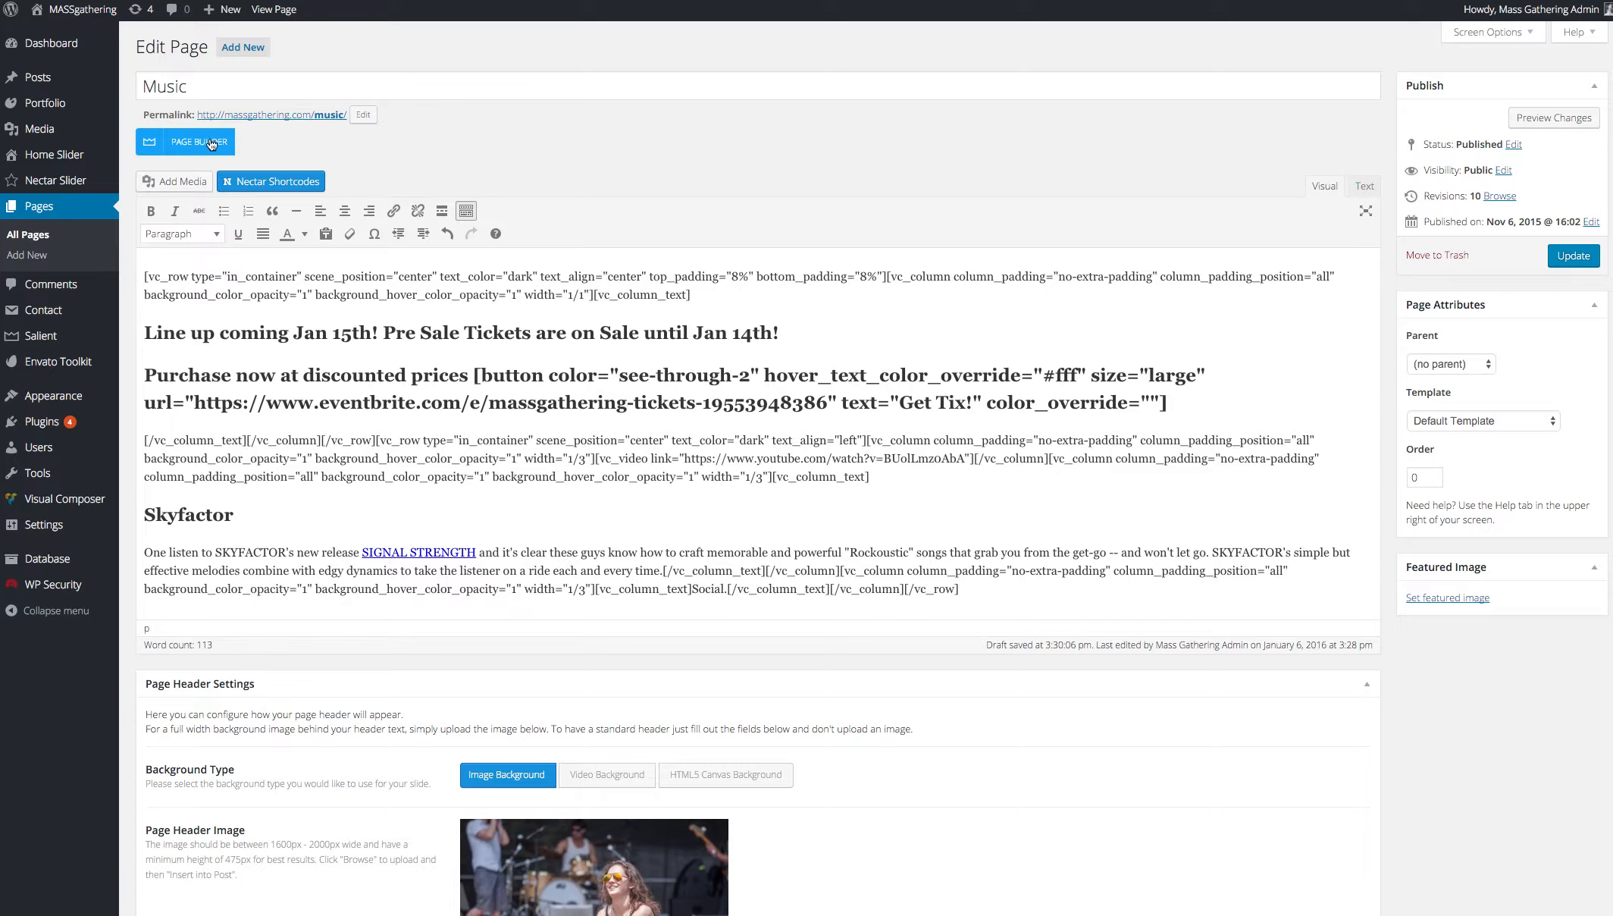
pyautogui.click(185, 141)
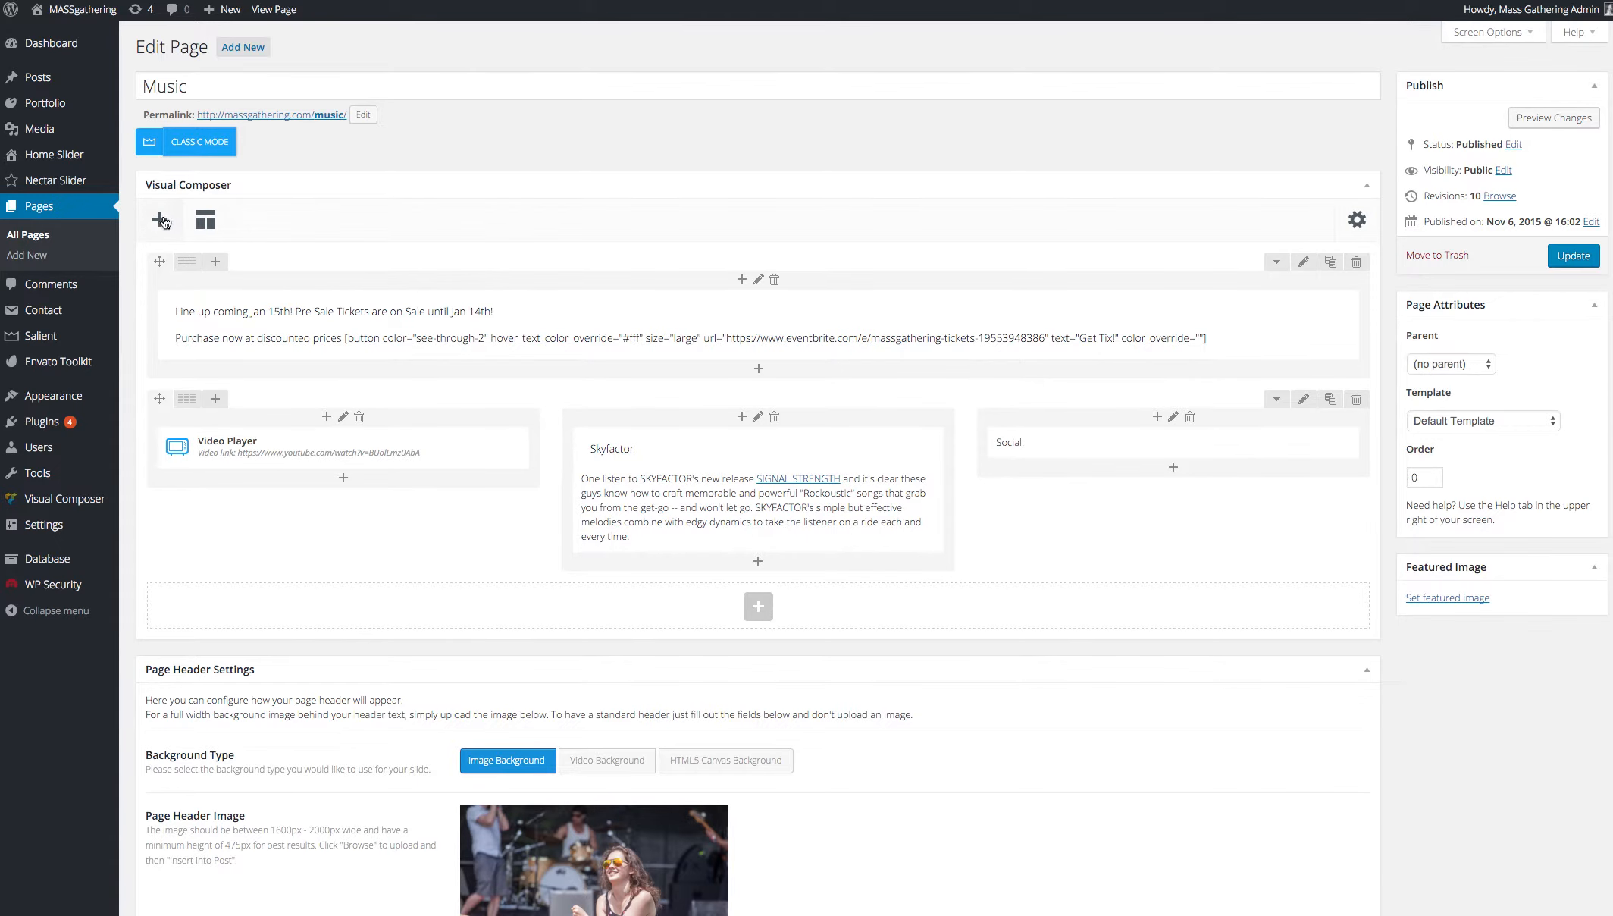
pyautogui.click(162, 220)
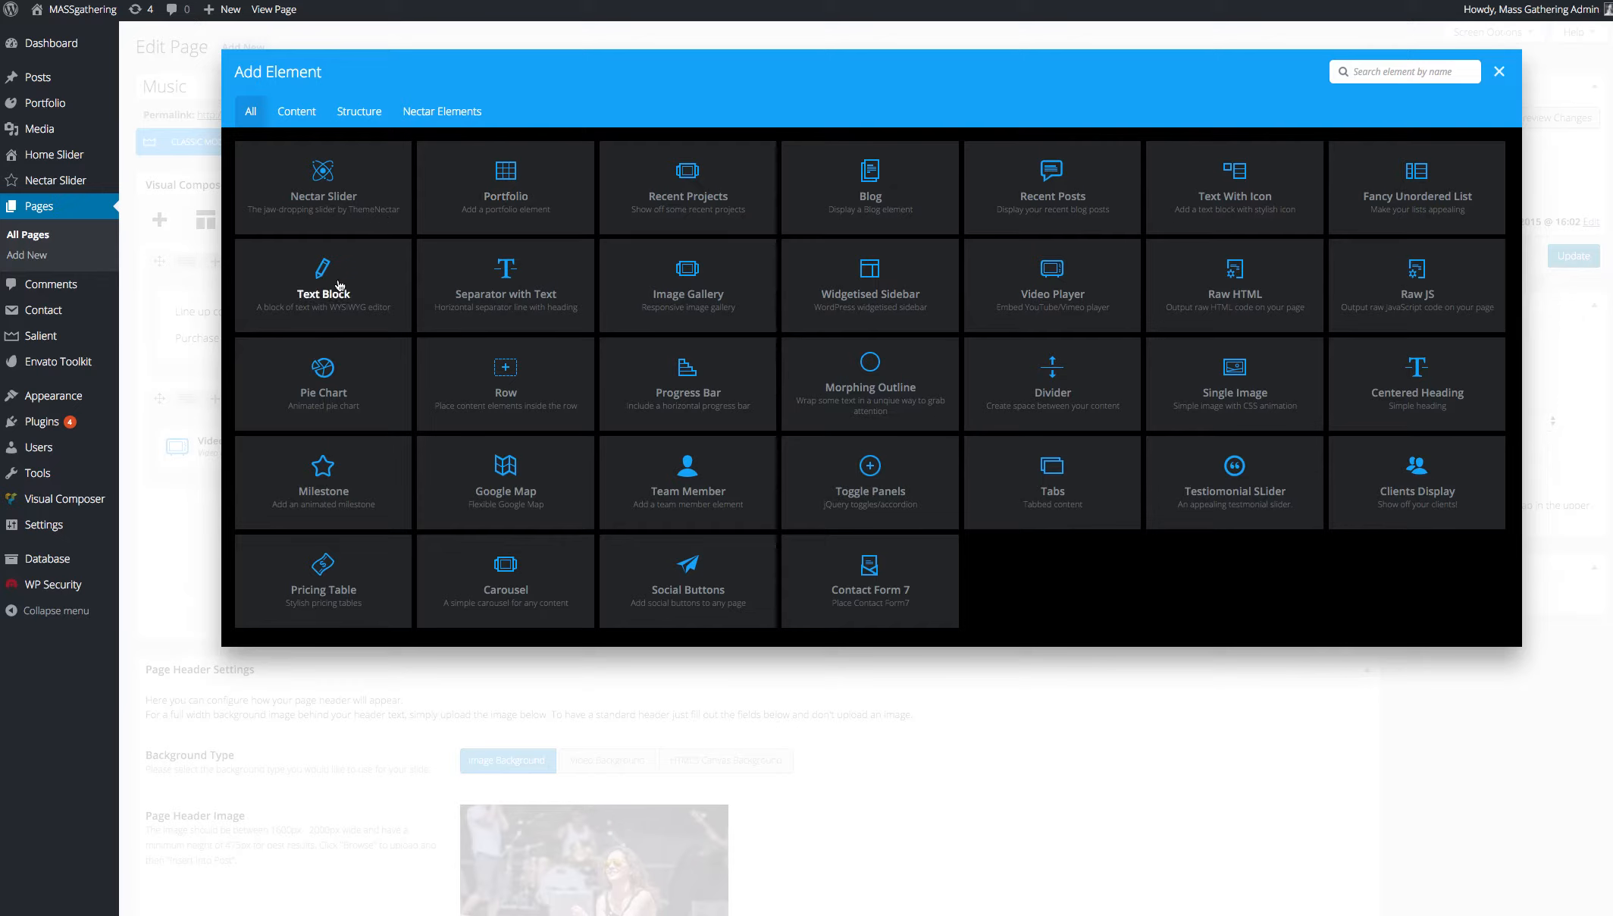
pyautogui.moveTo(489, 382)
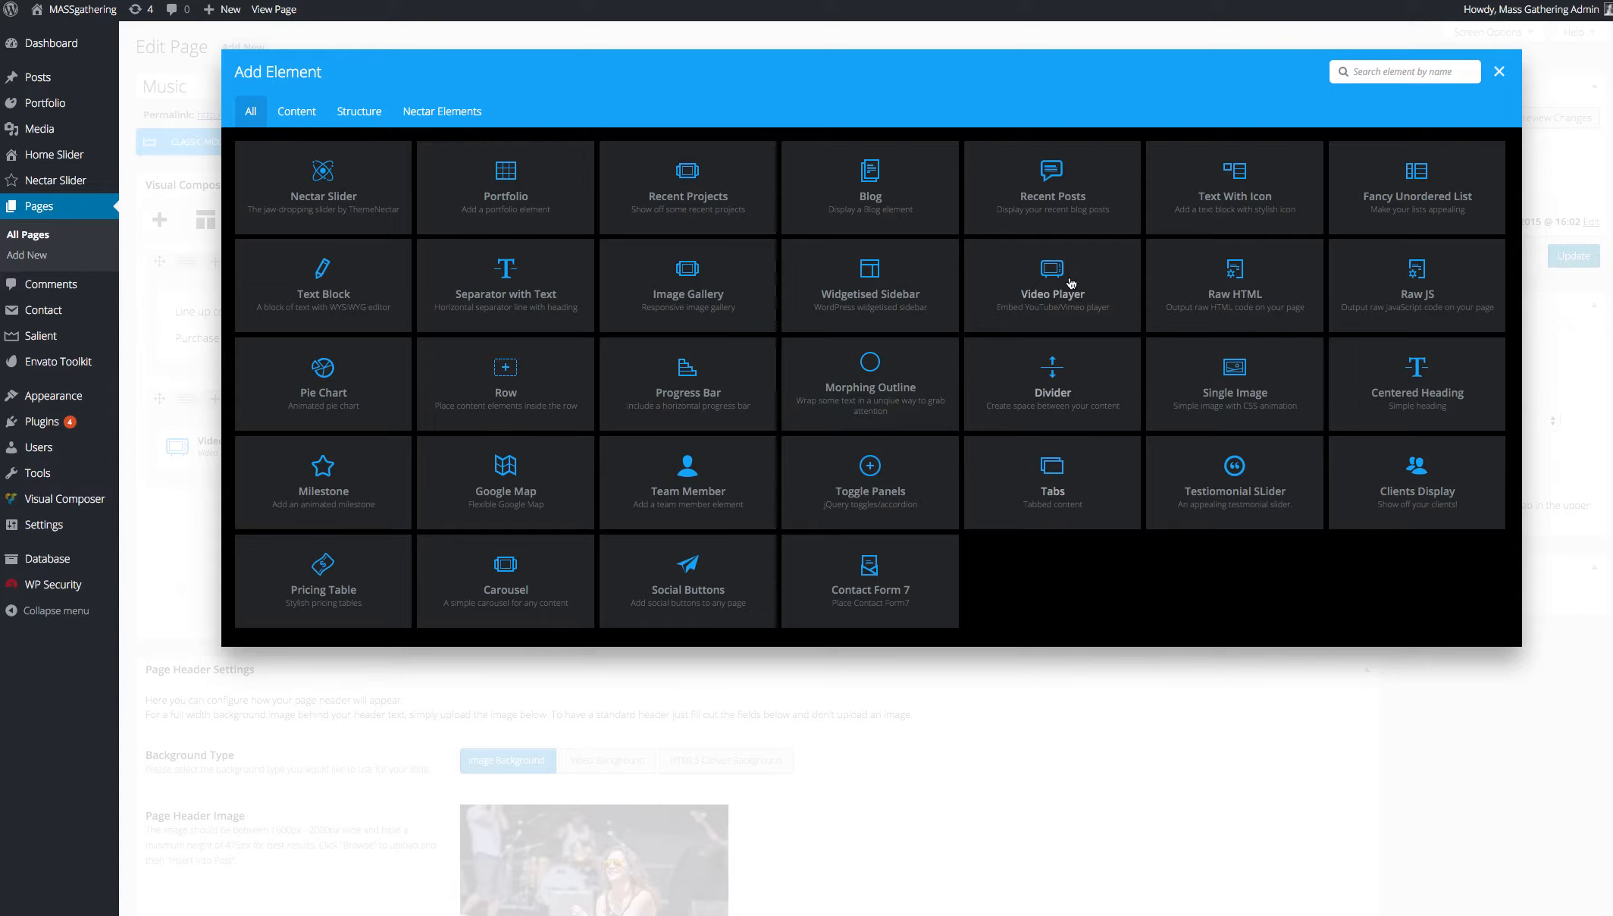
pyautogui.moveTo(1233, 392)
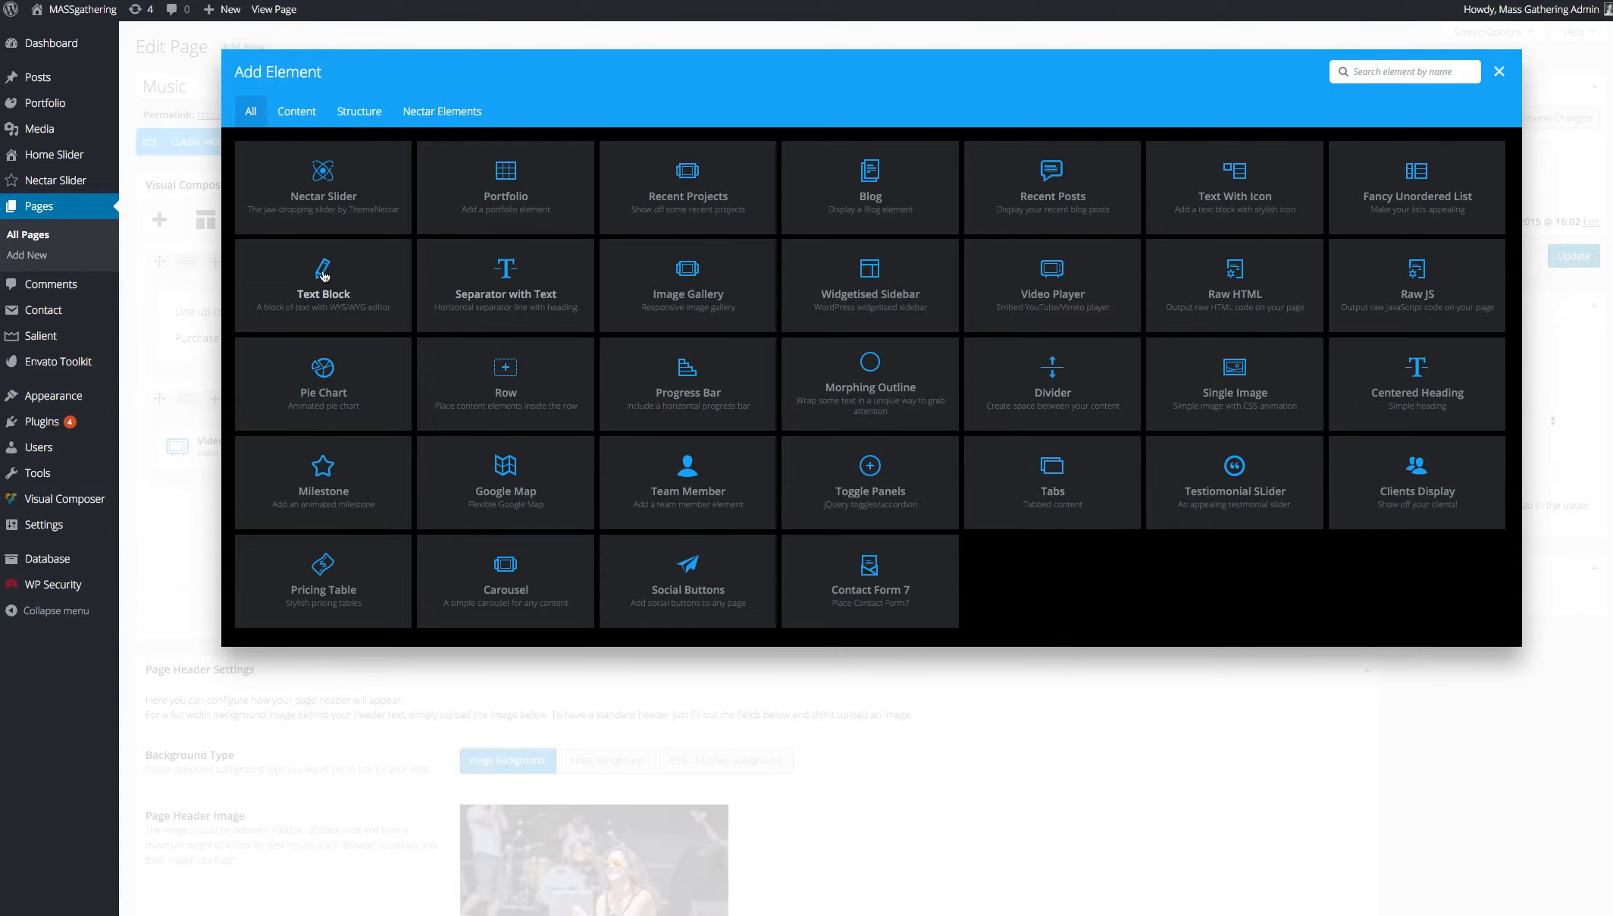
pyautogui.moveTo(1402, 124)
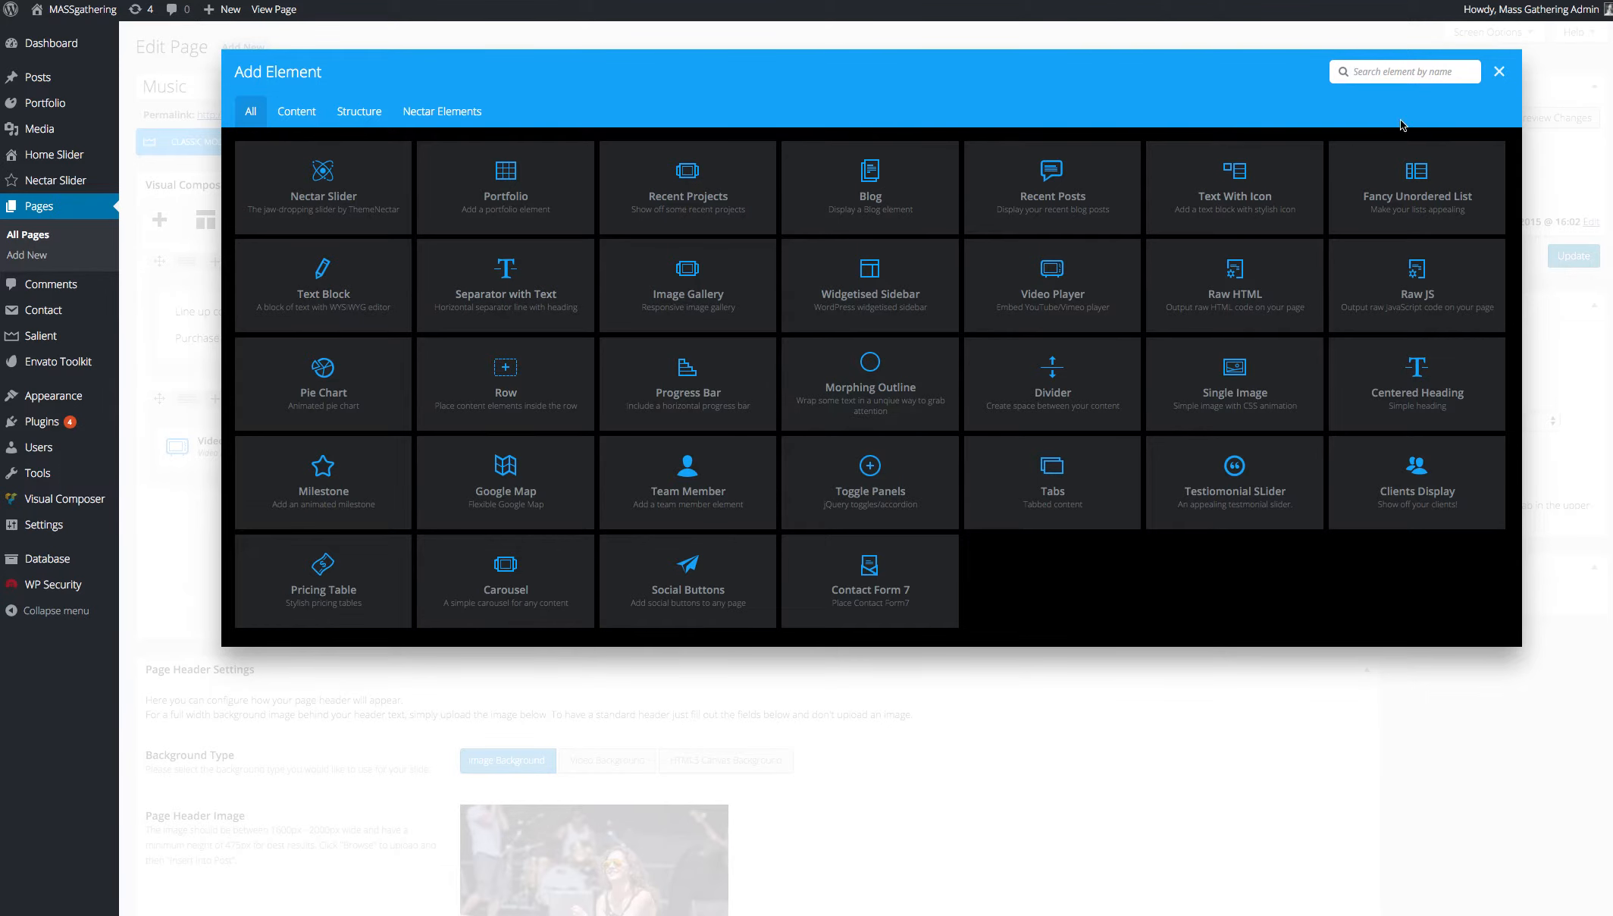
pyautogui.click(1498, 71)
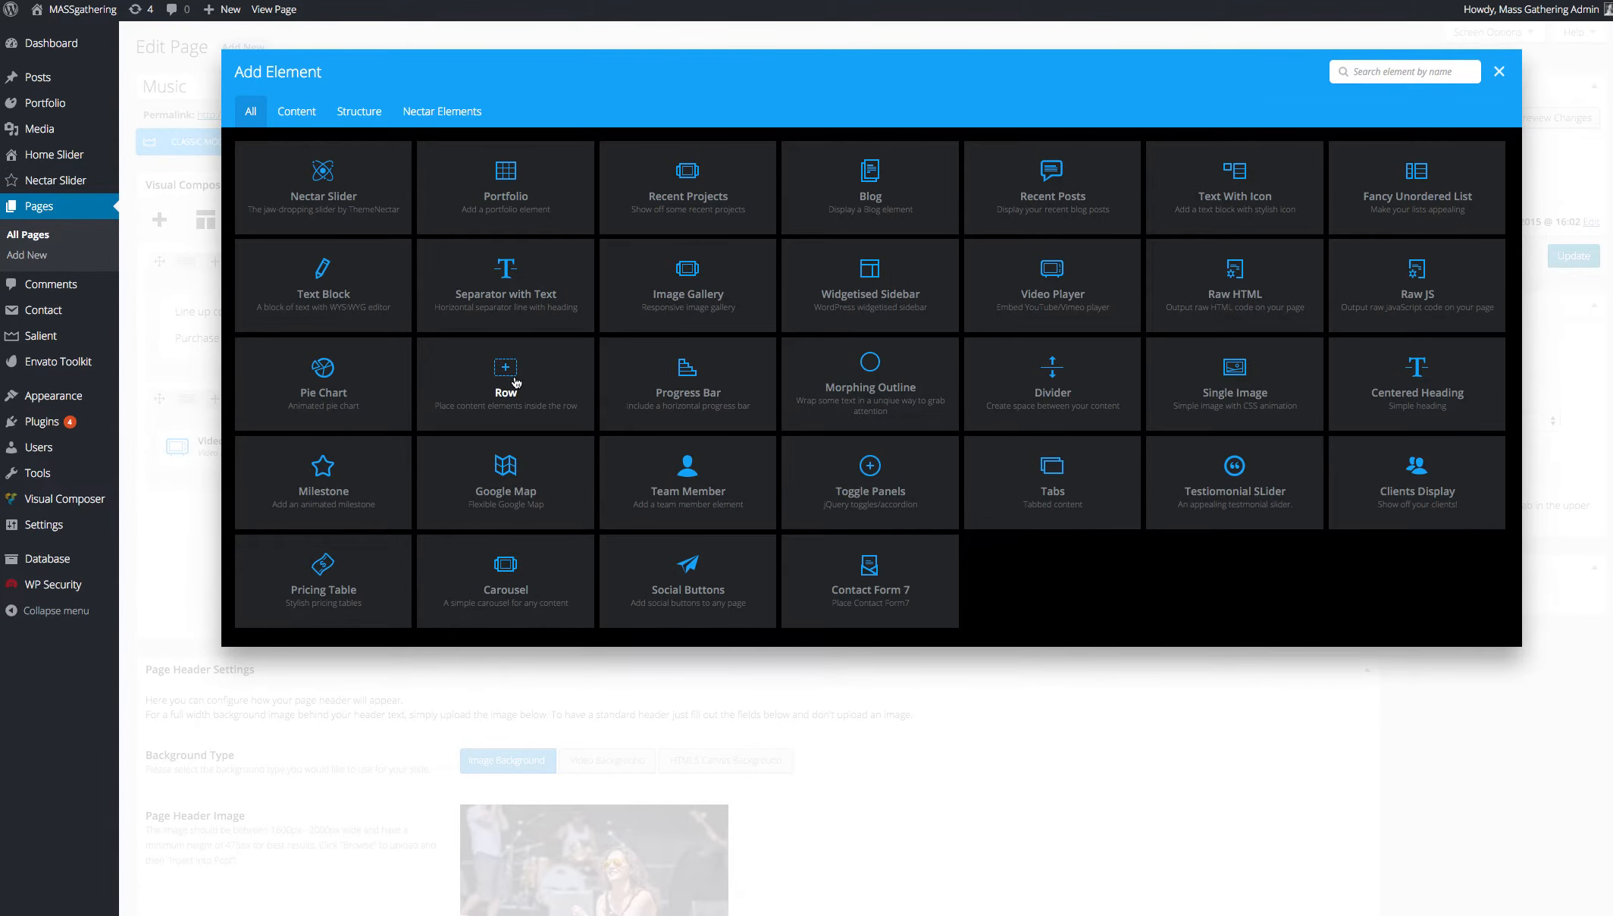
# Step: Add an empty three-column row to the Music page, then delete it again
pyautogui.click(1499, 71)
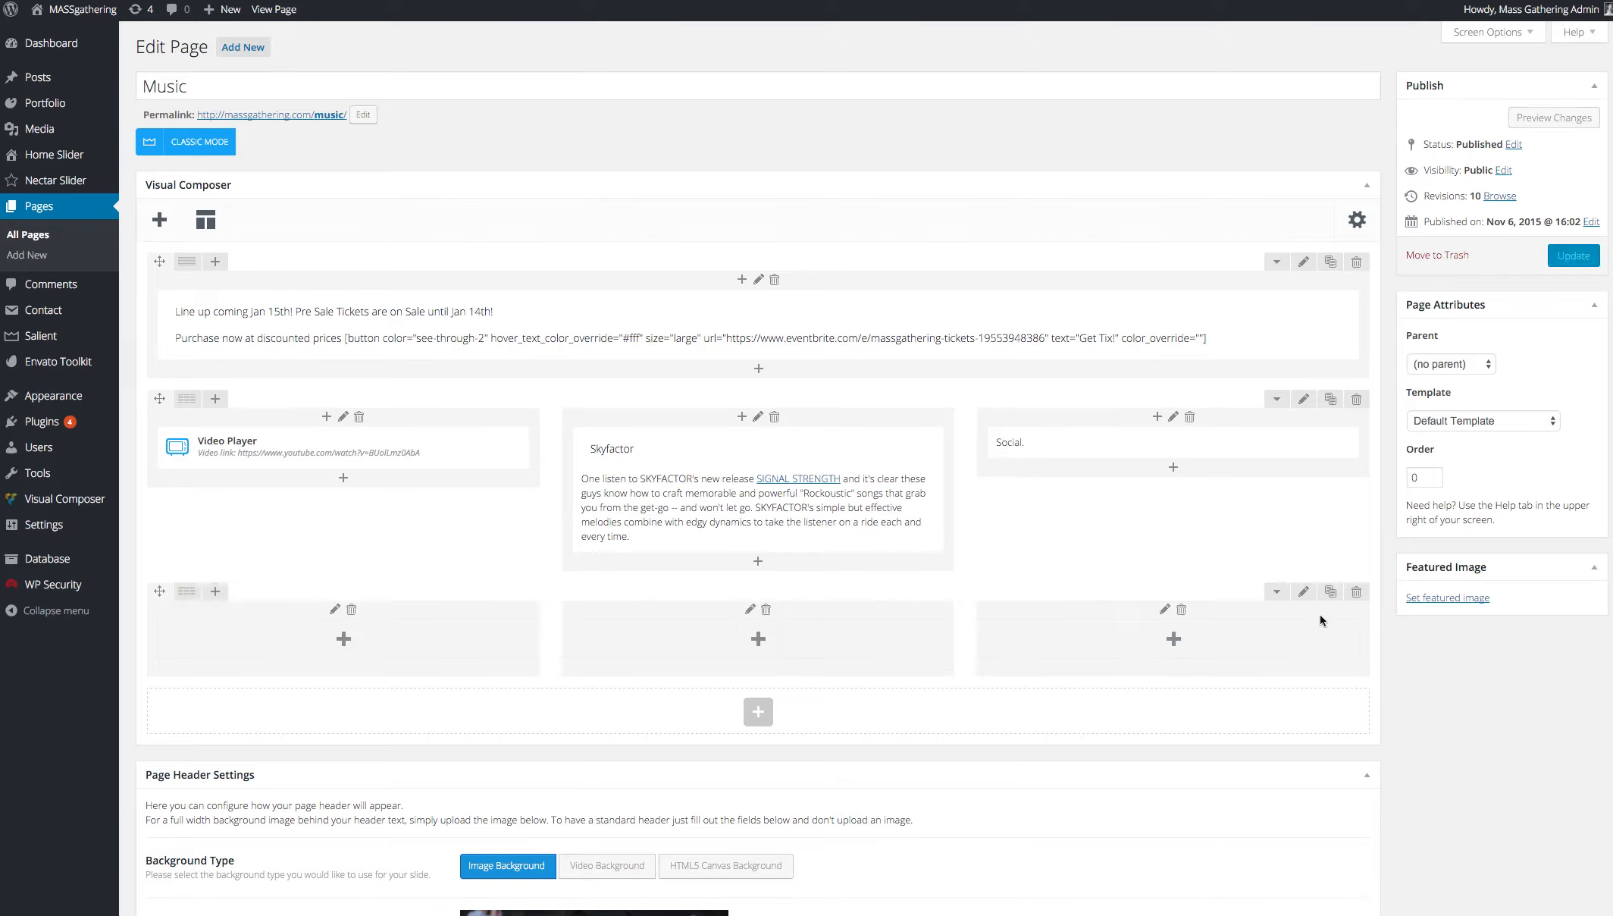
pyautogui.moveTo(1356, 591)
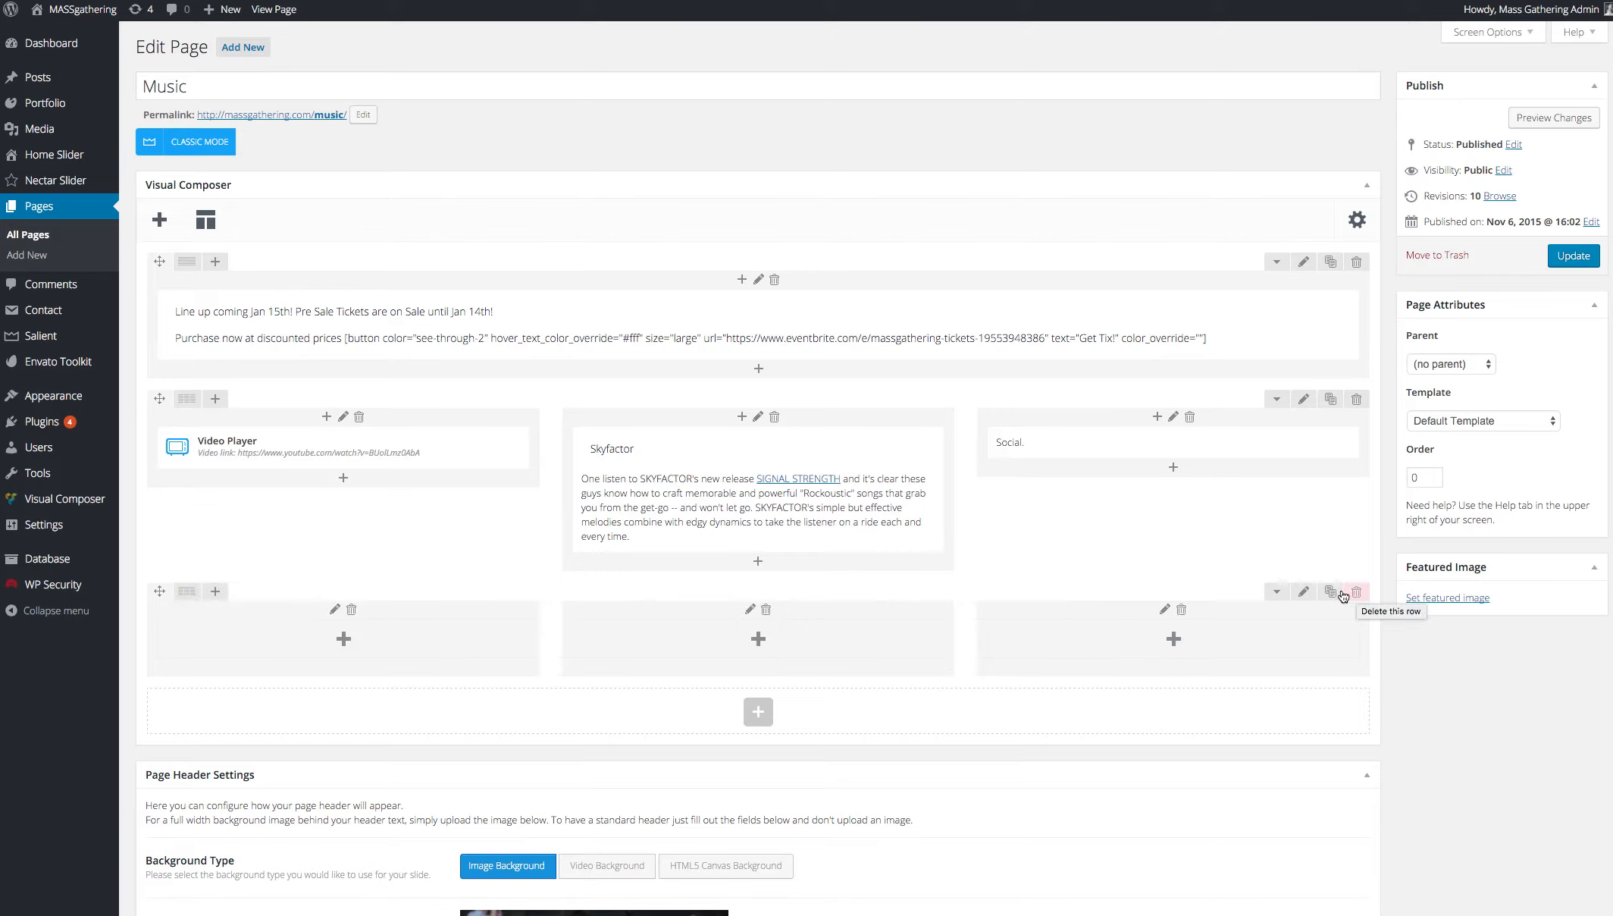
pyautogui.moveTo(1304, 591)
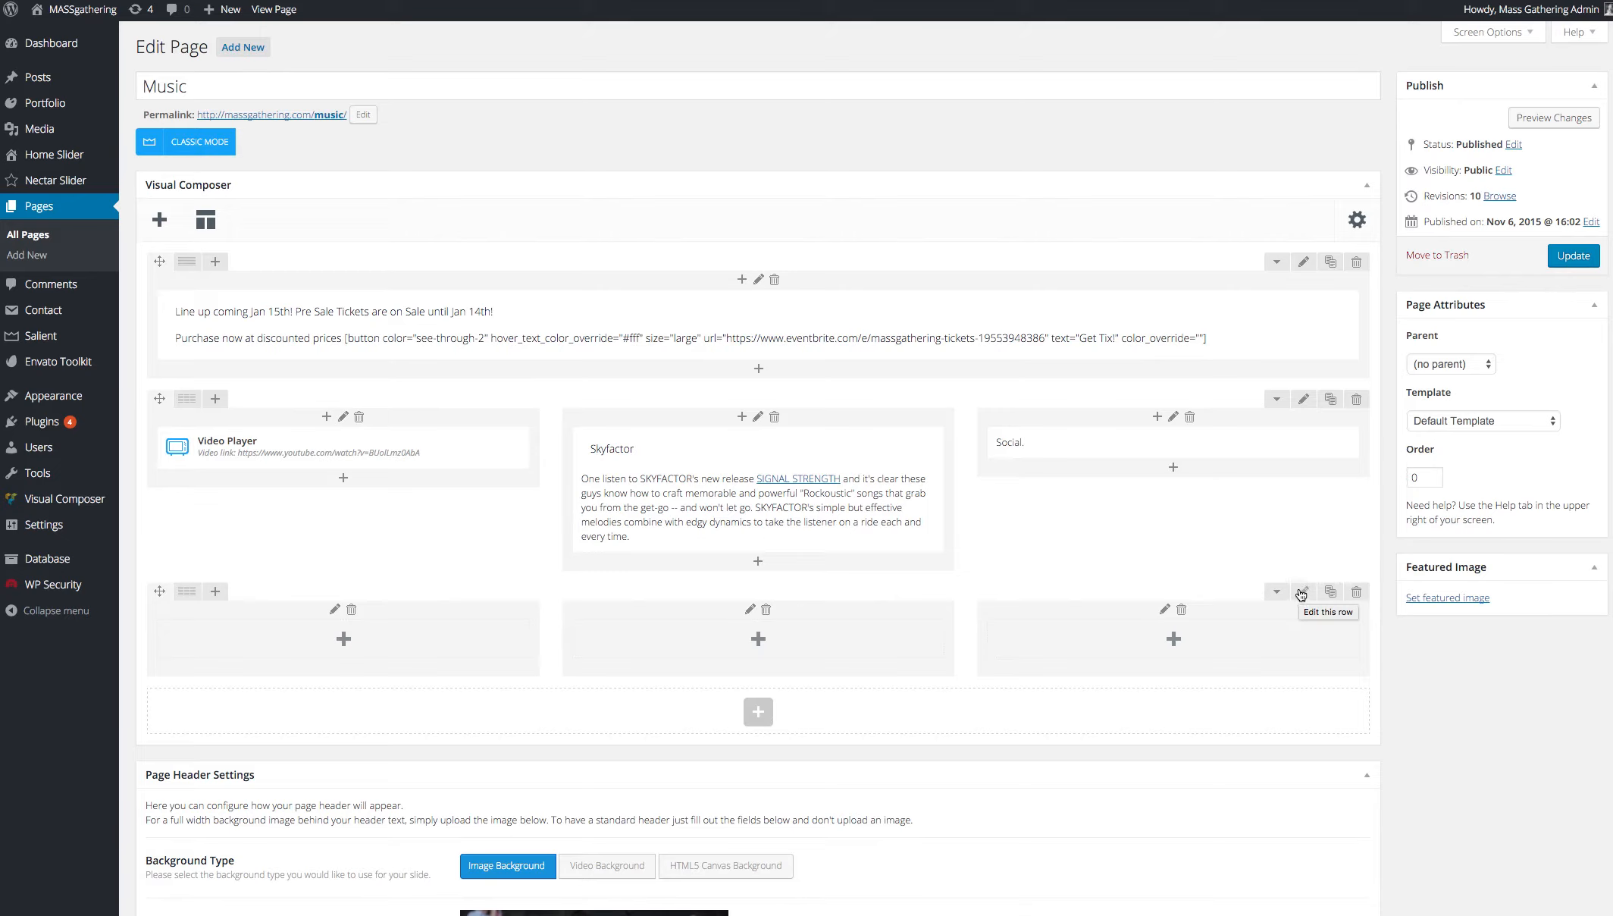
pyautogui.click(1356, 591)
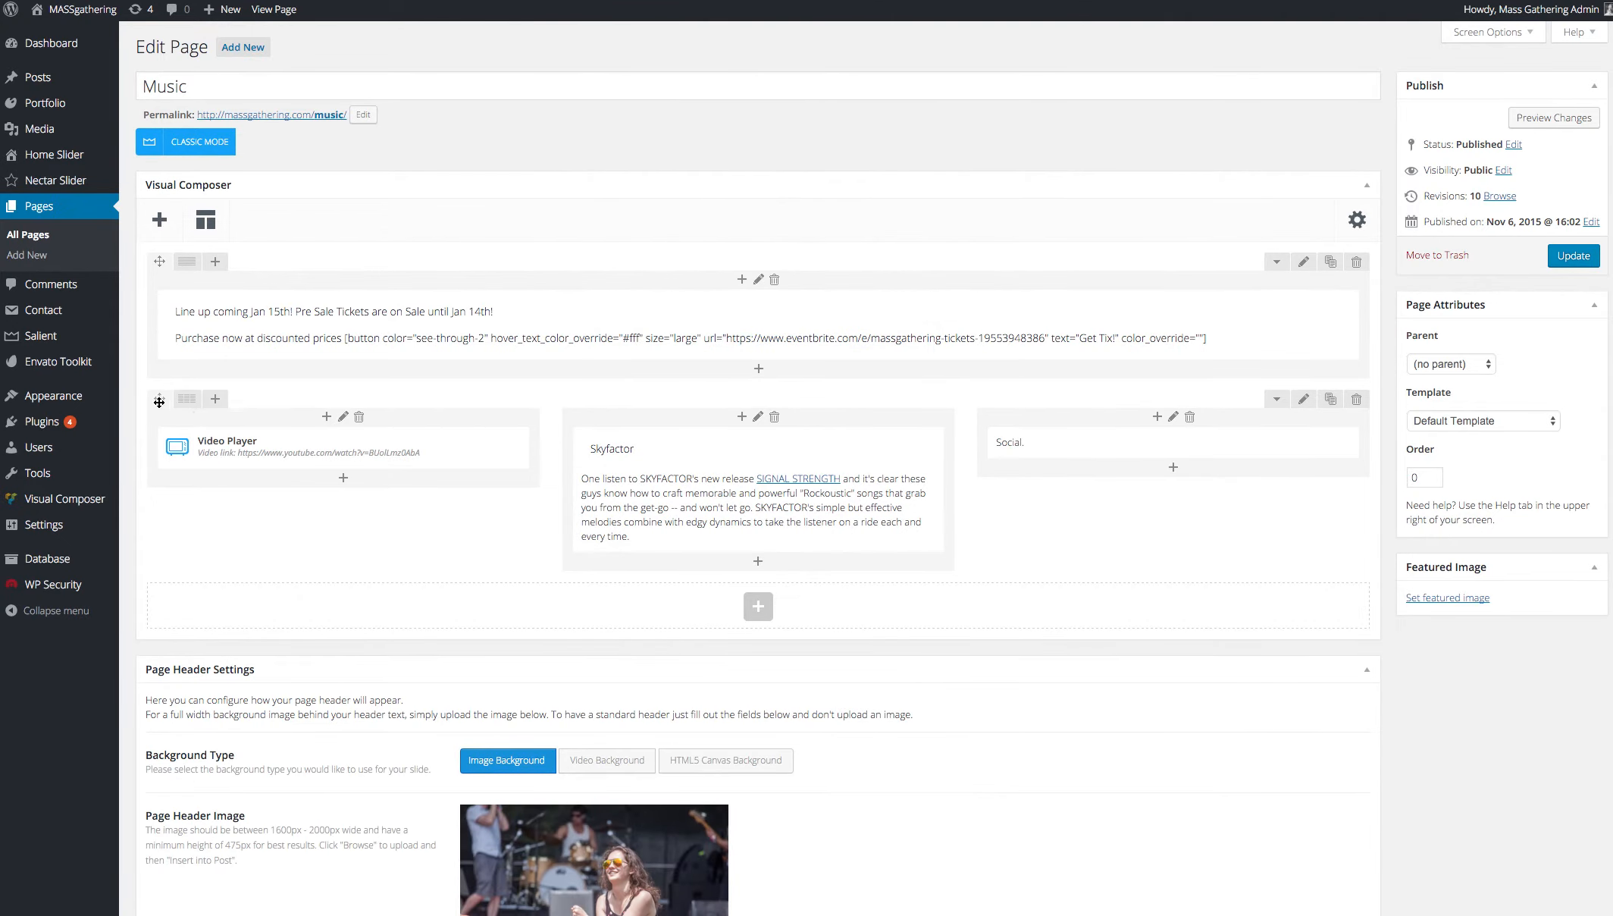
pyautogui.moveTo(342, 448)
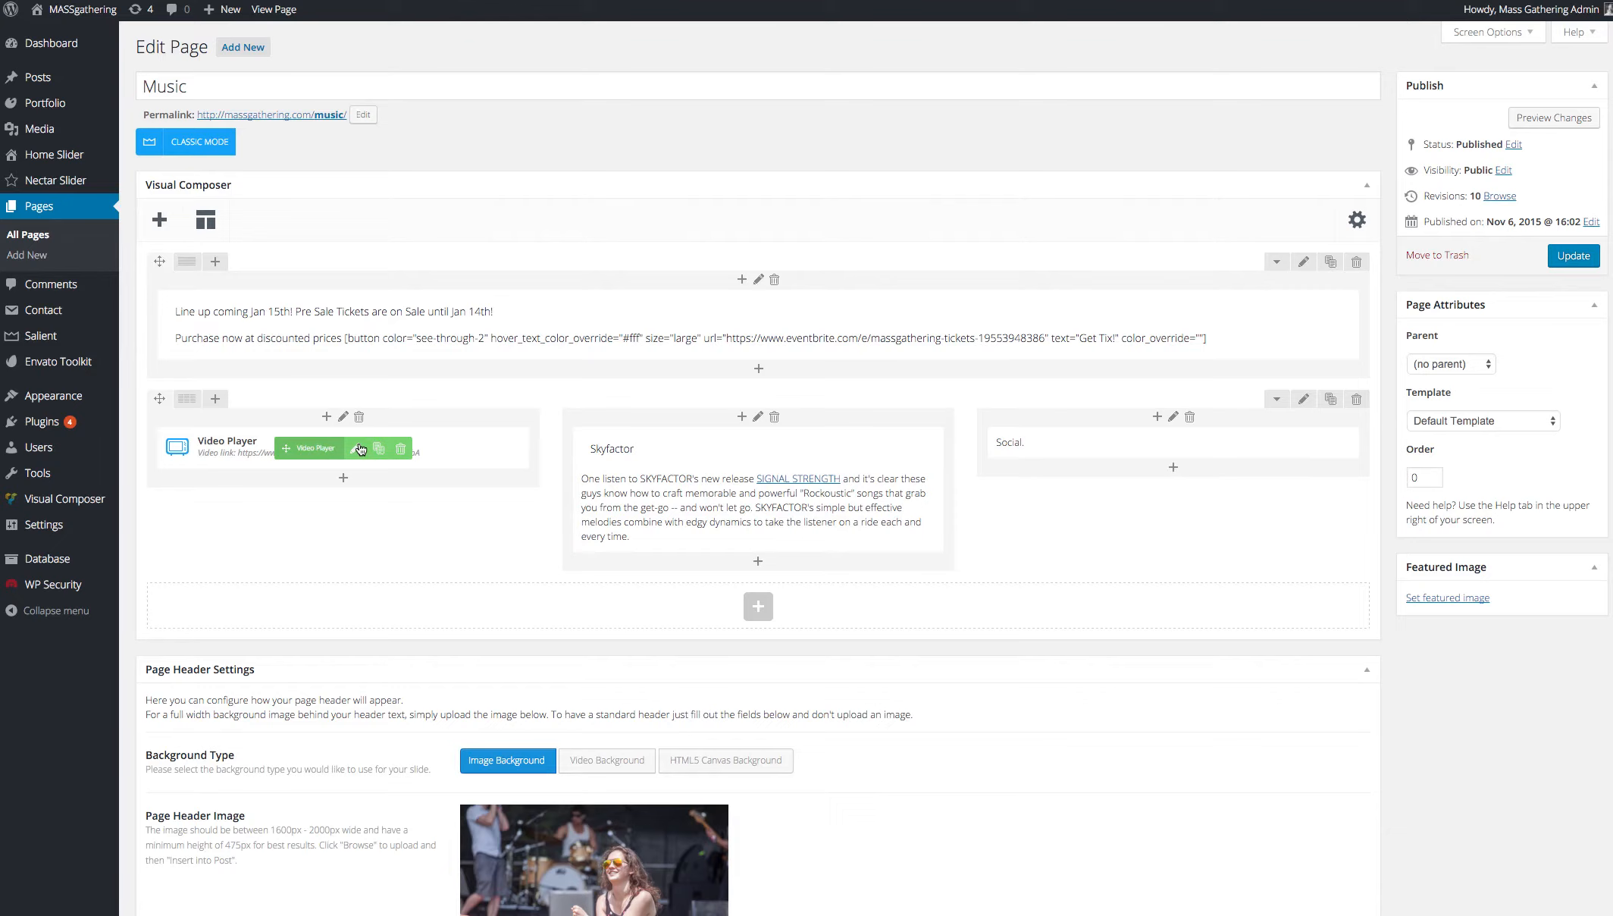
pyautogui.moveTo(1111, 454)
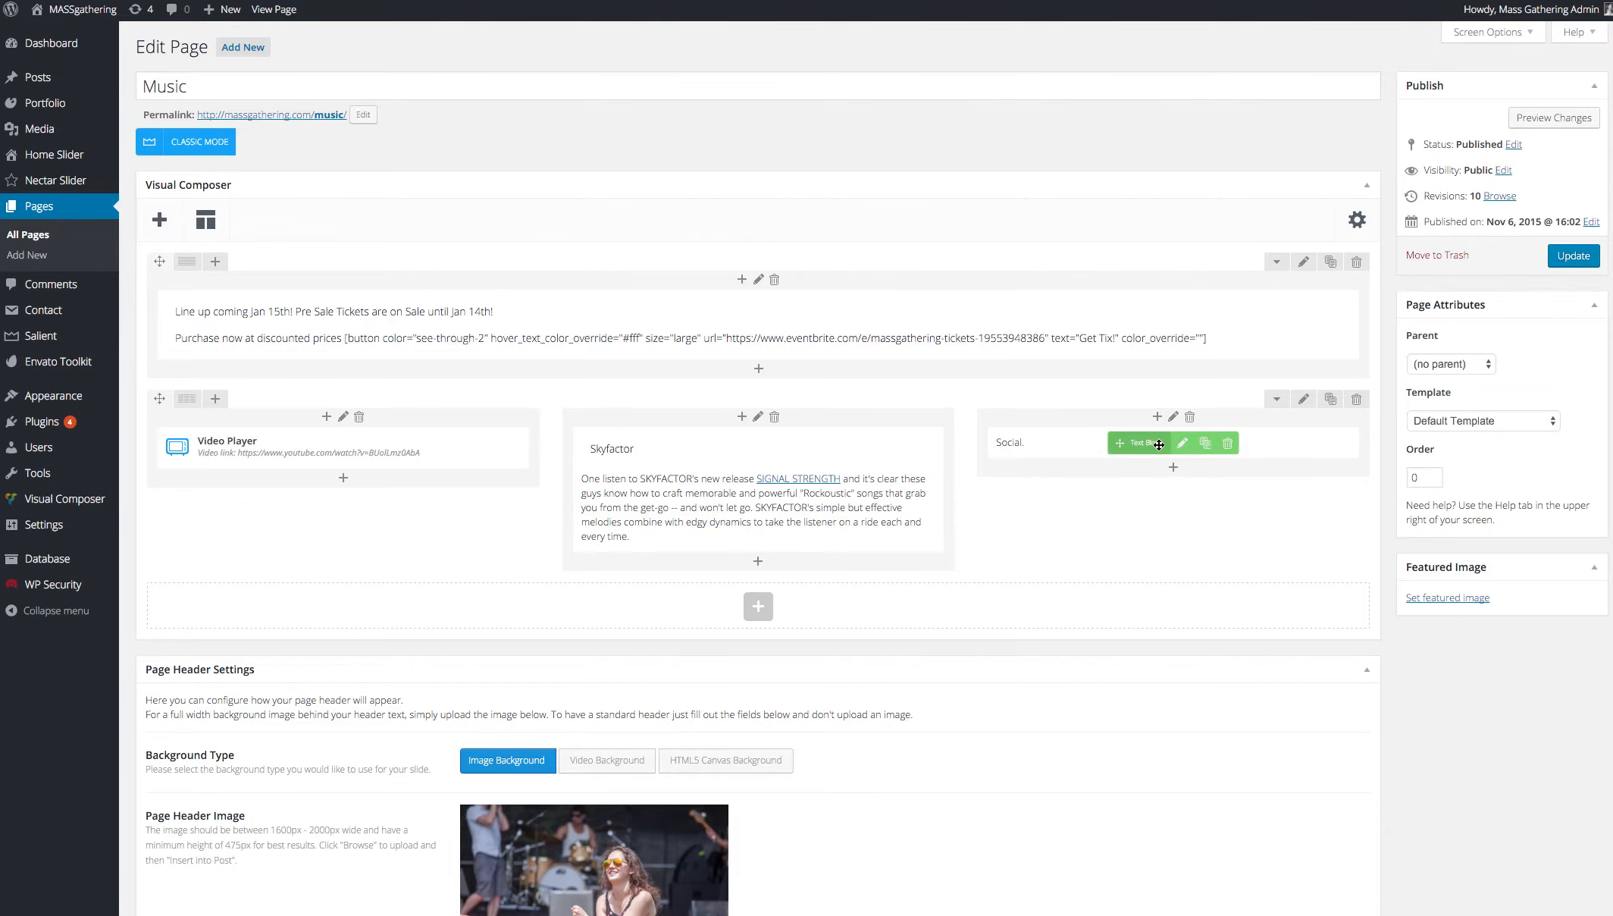
pyautogui.moveTo(1335, 401)
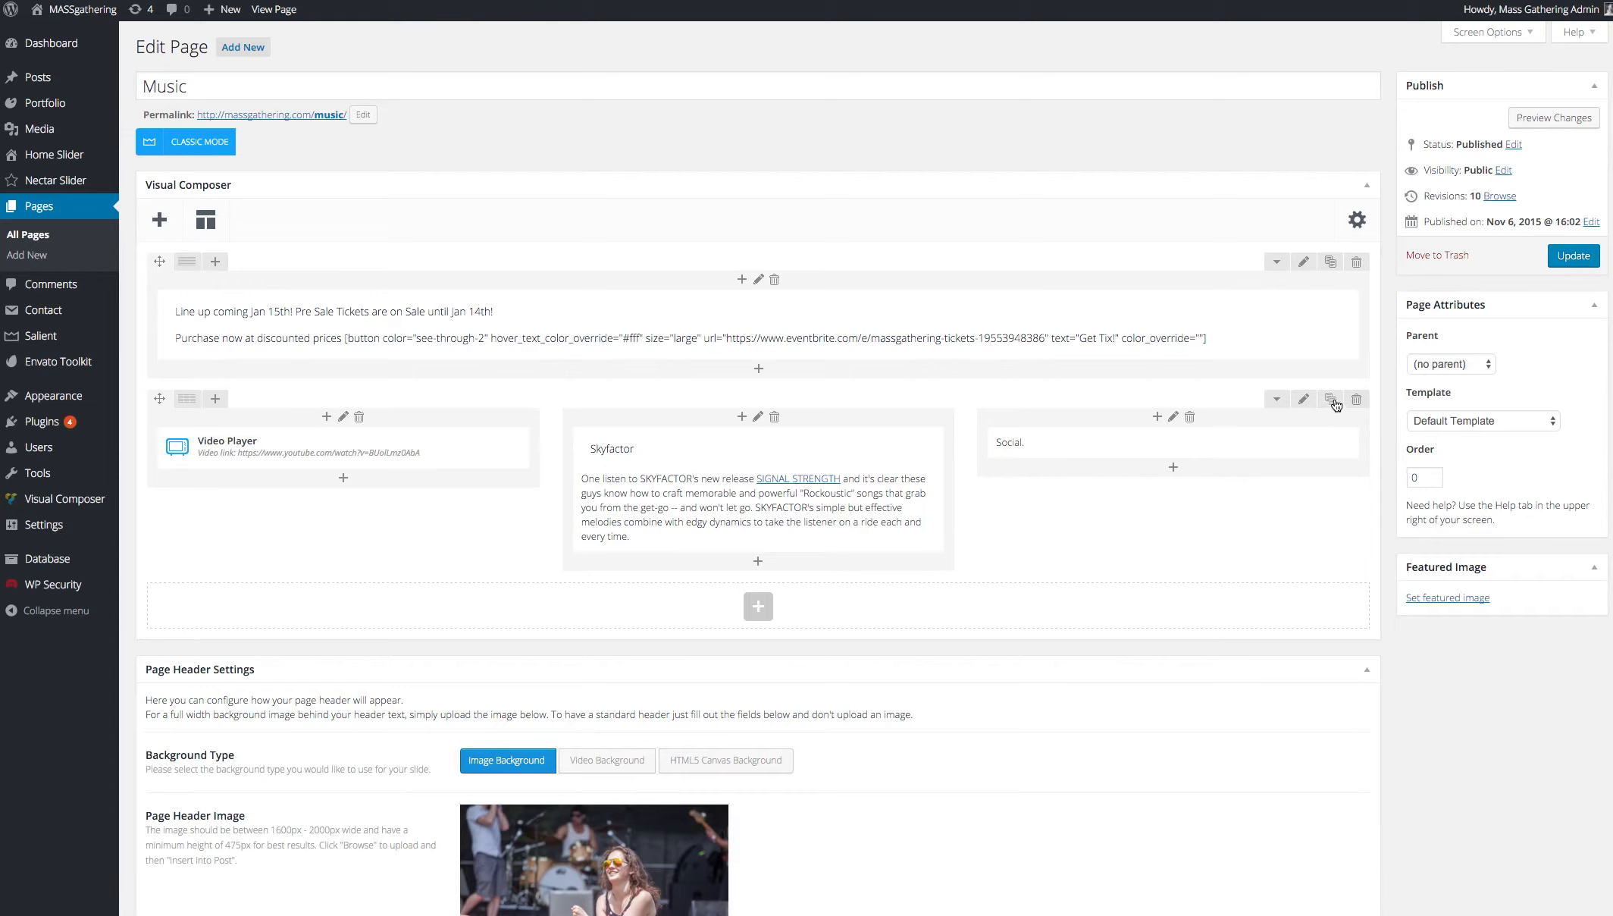
pyautogui.moveTo(1331, 399)
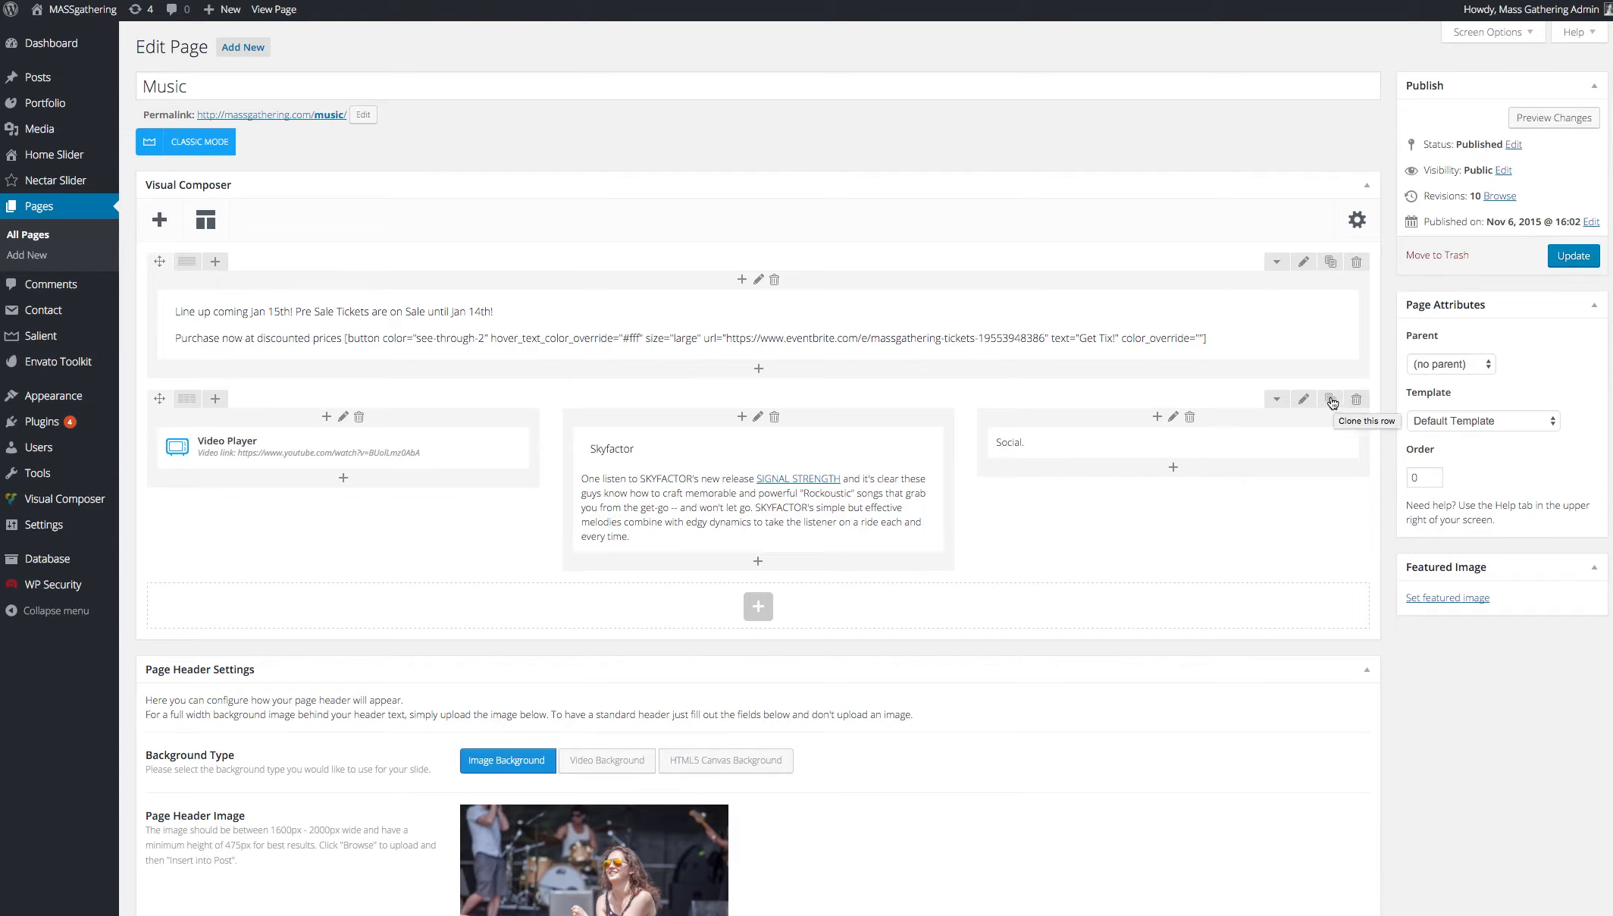
pyautogui.moveTo(1333, 401)
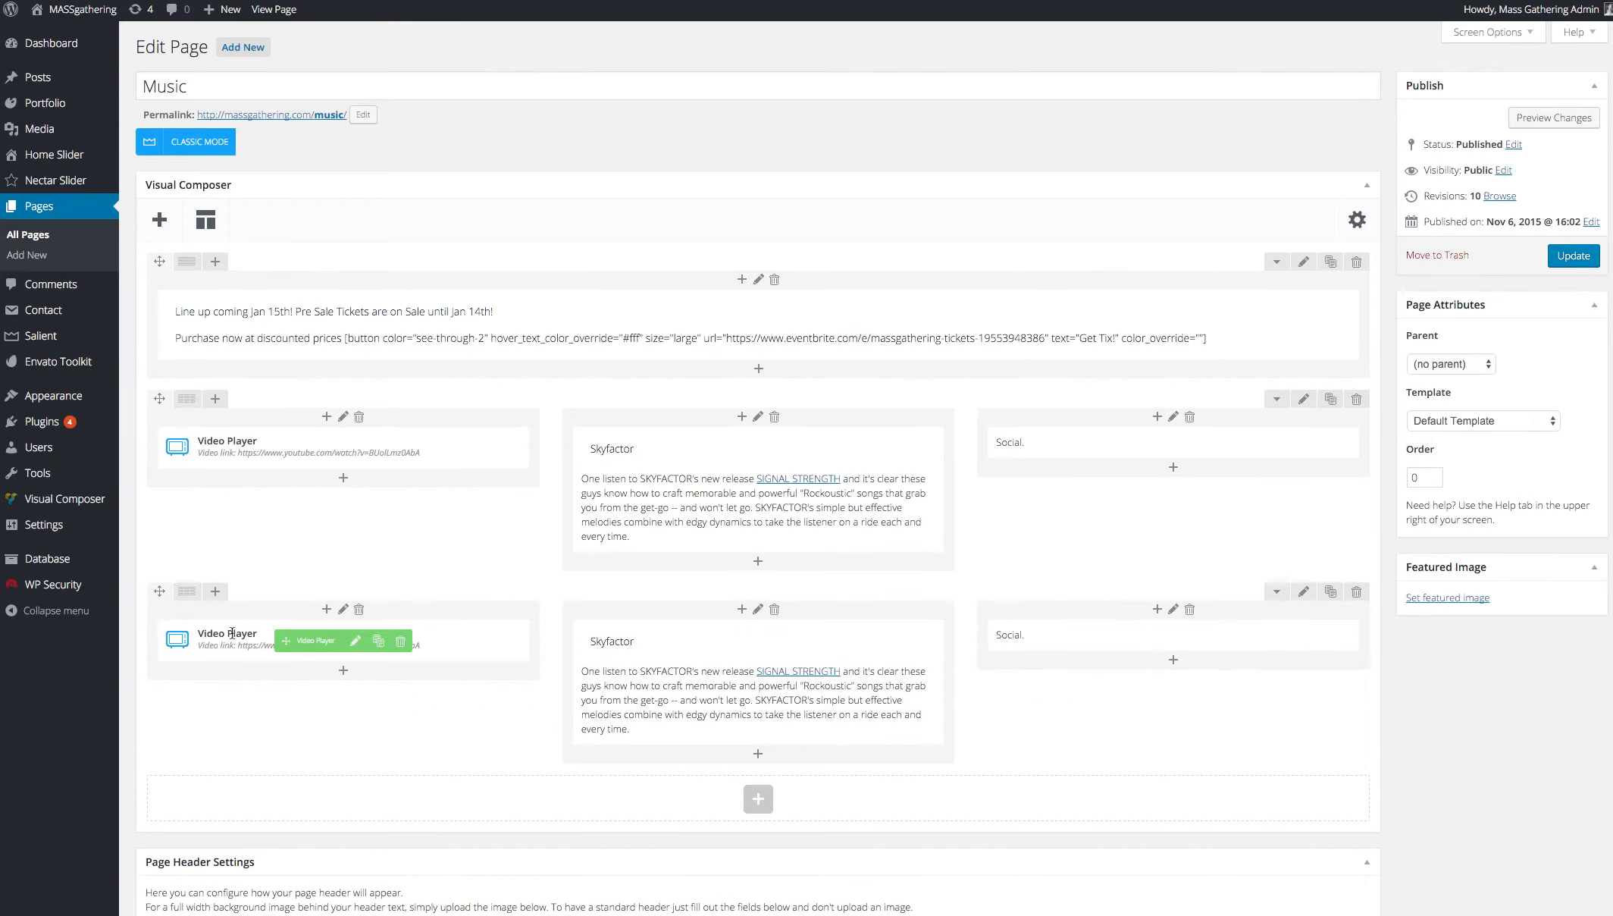
pyautogui.moveTo(358, 649)
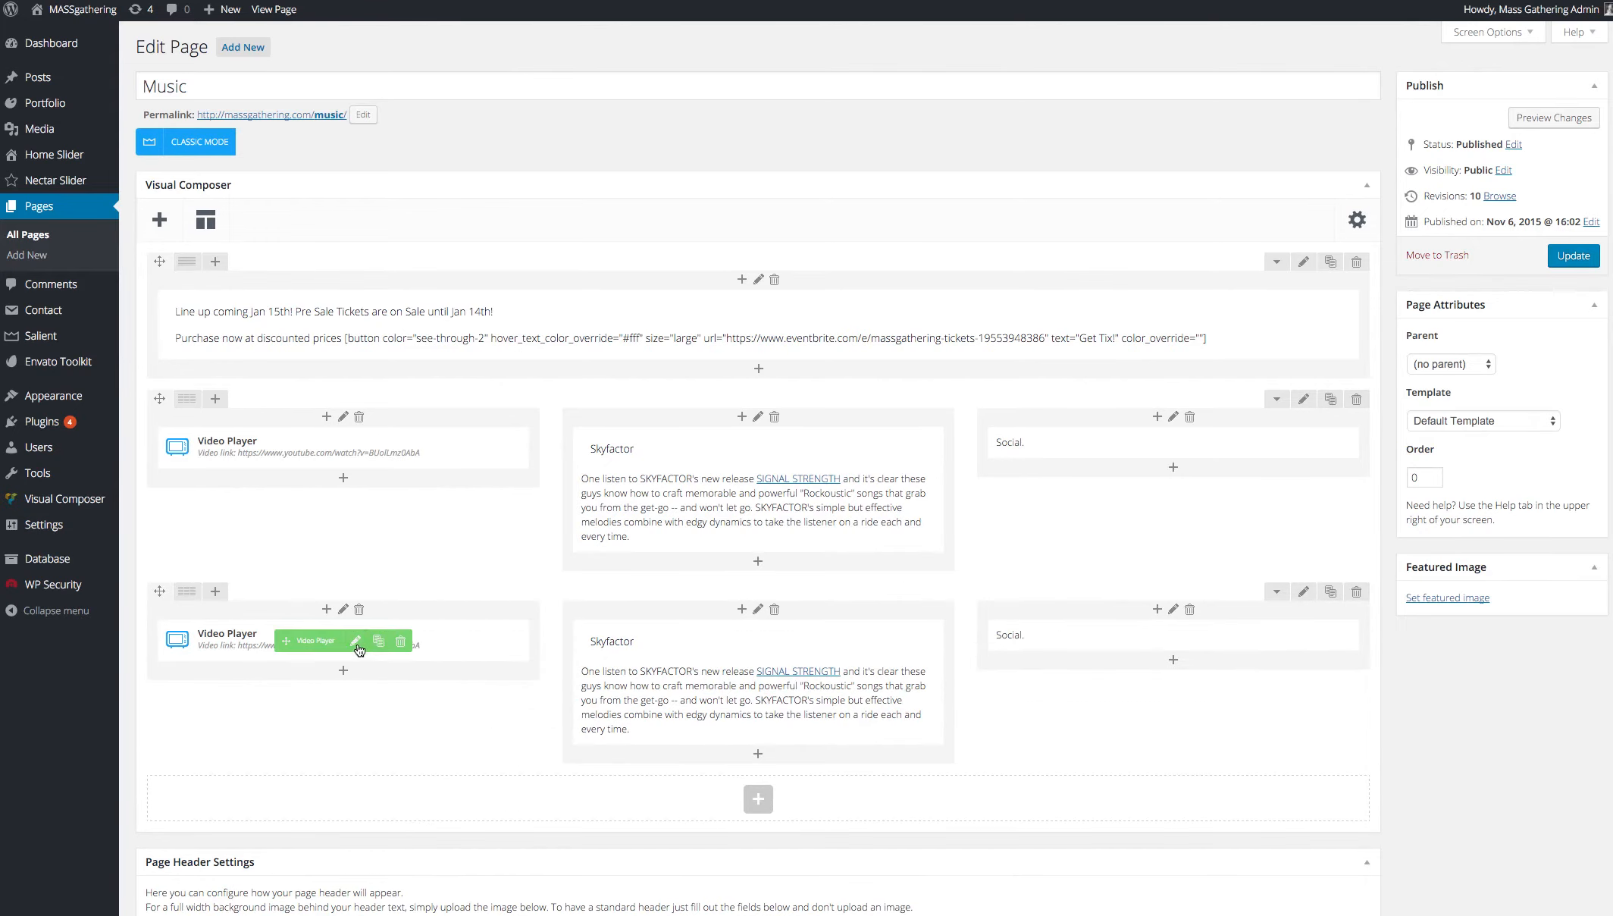
# Step: Check the copied Video Player's settings unchanged, then open the copied Skyfactor text block settings
pyautogui.click(357, 641)
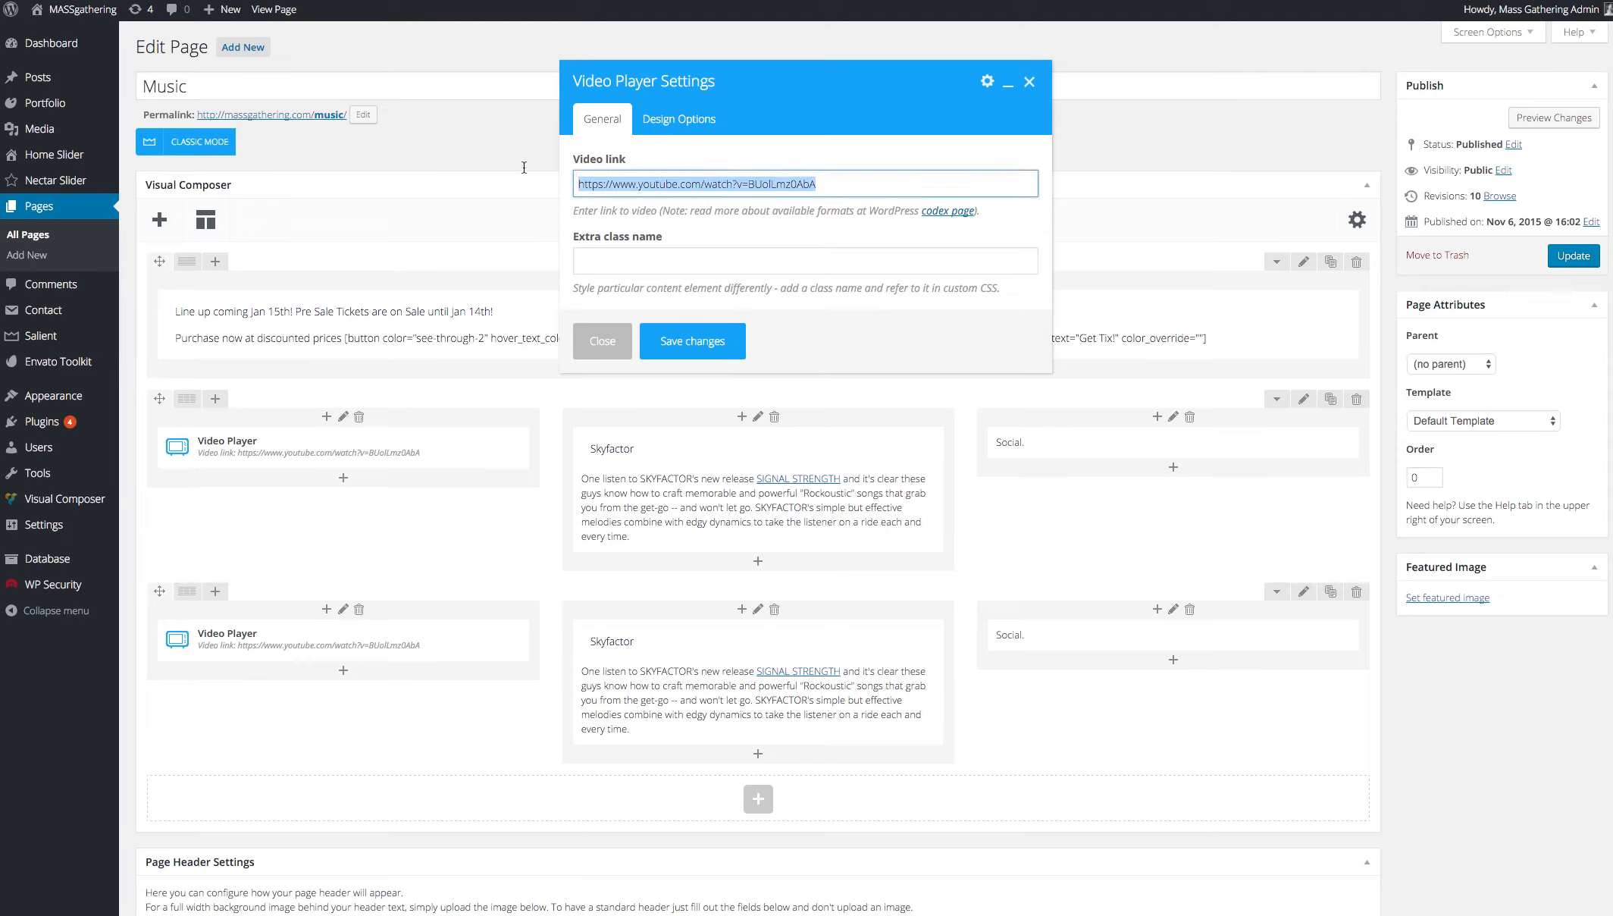
pyautogui.click(602, 340)
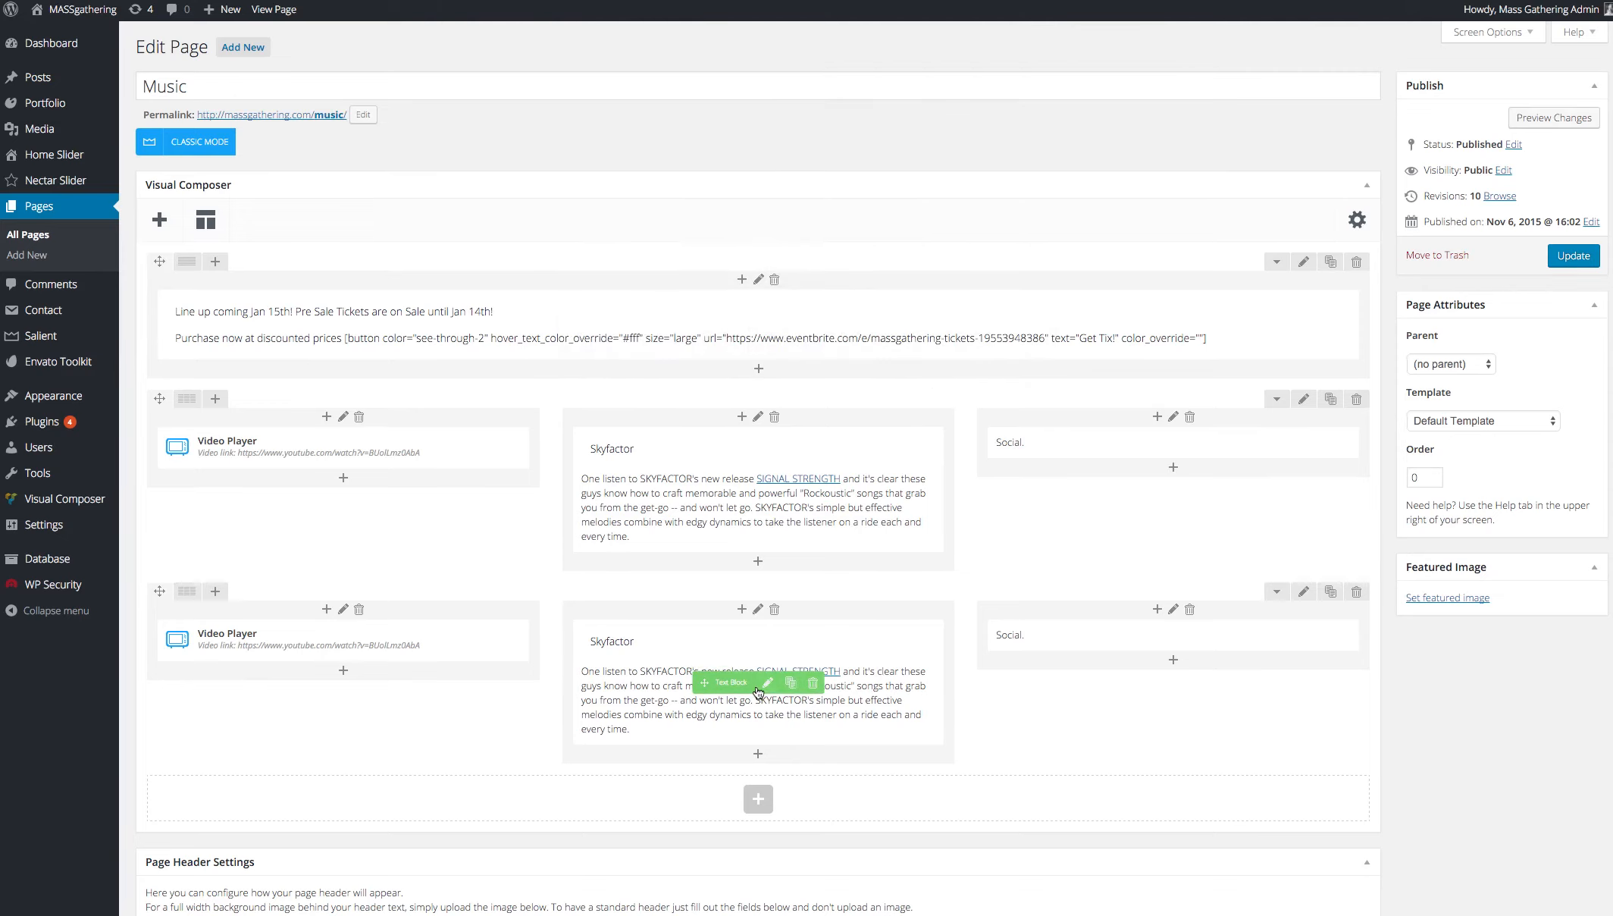
pyautogui.click(765, 683)
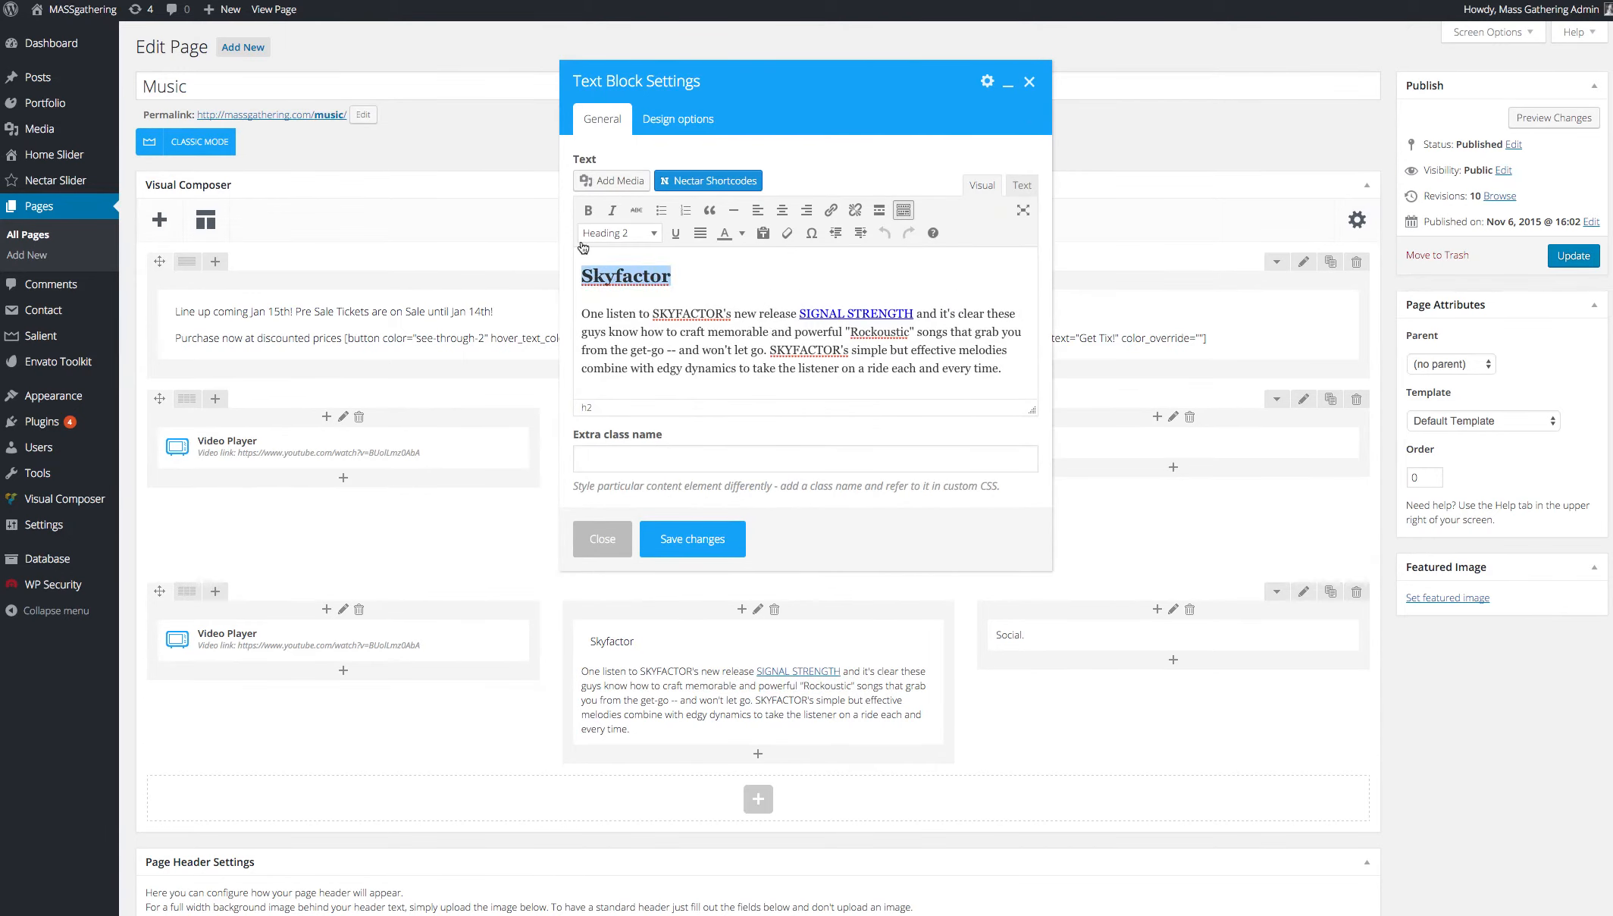
# Step: Format 'Skyfactor' as Heading 2, save the text block, and start the page update
pyautogui.click(617, 231)
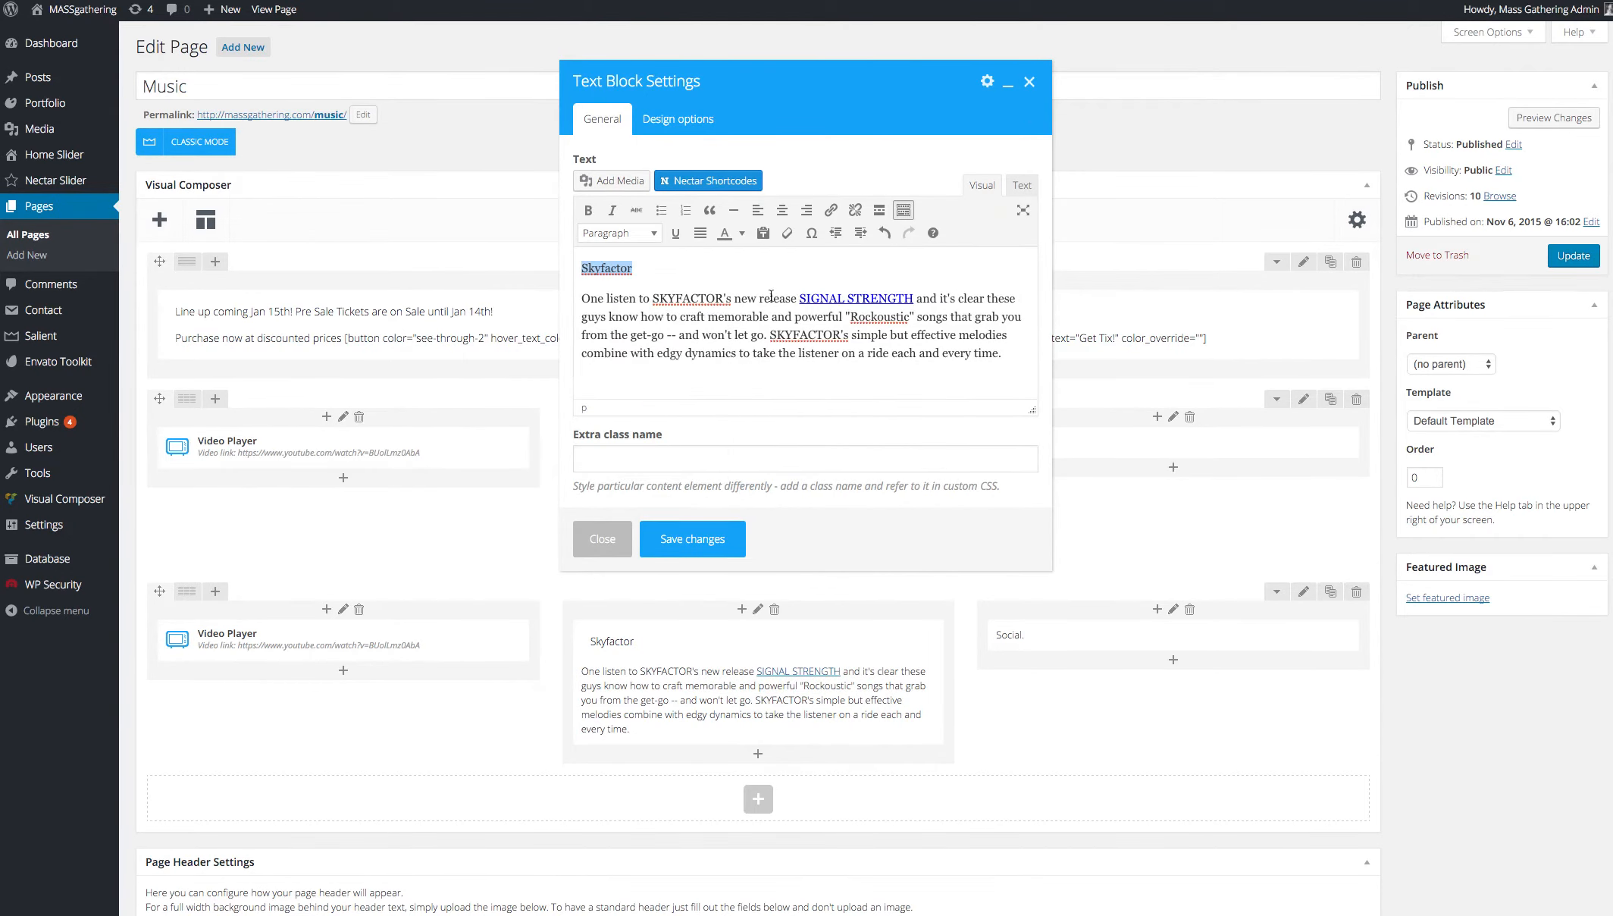
pyautogui.click(619, 233)
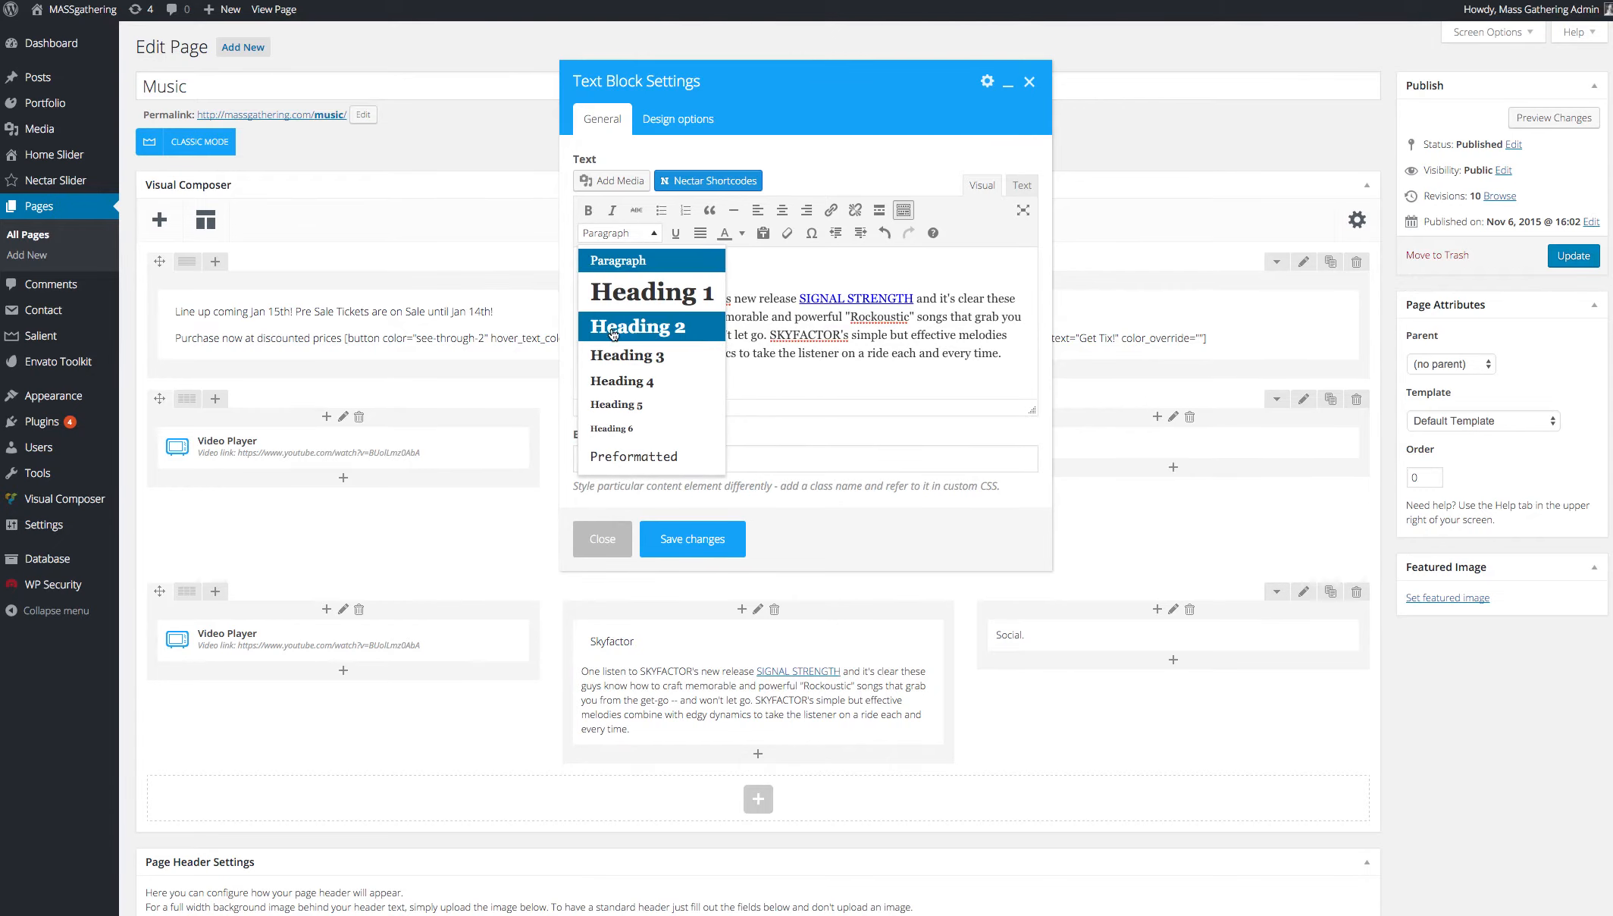
pyautogui.click(637, 325)
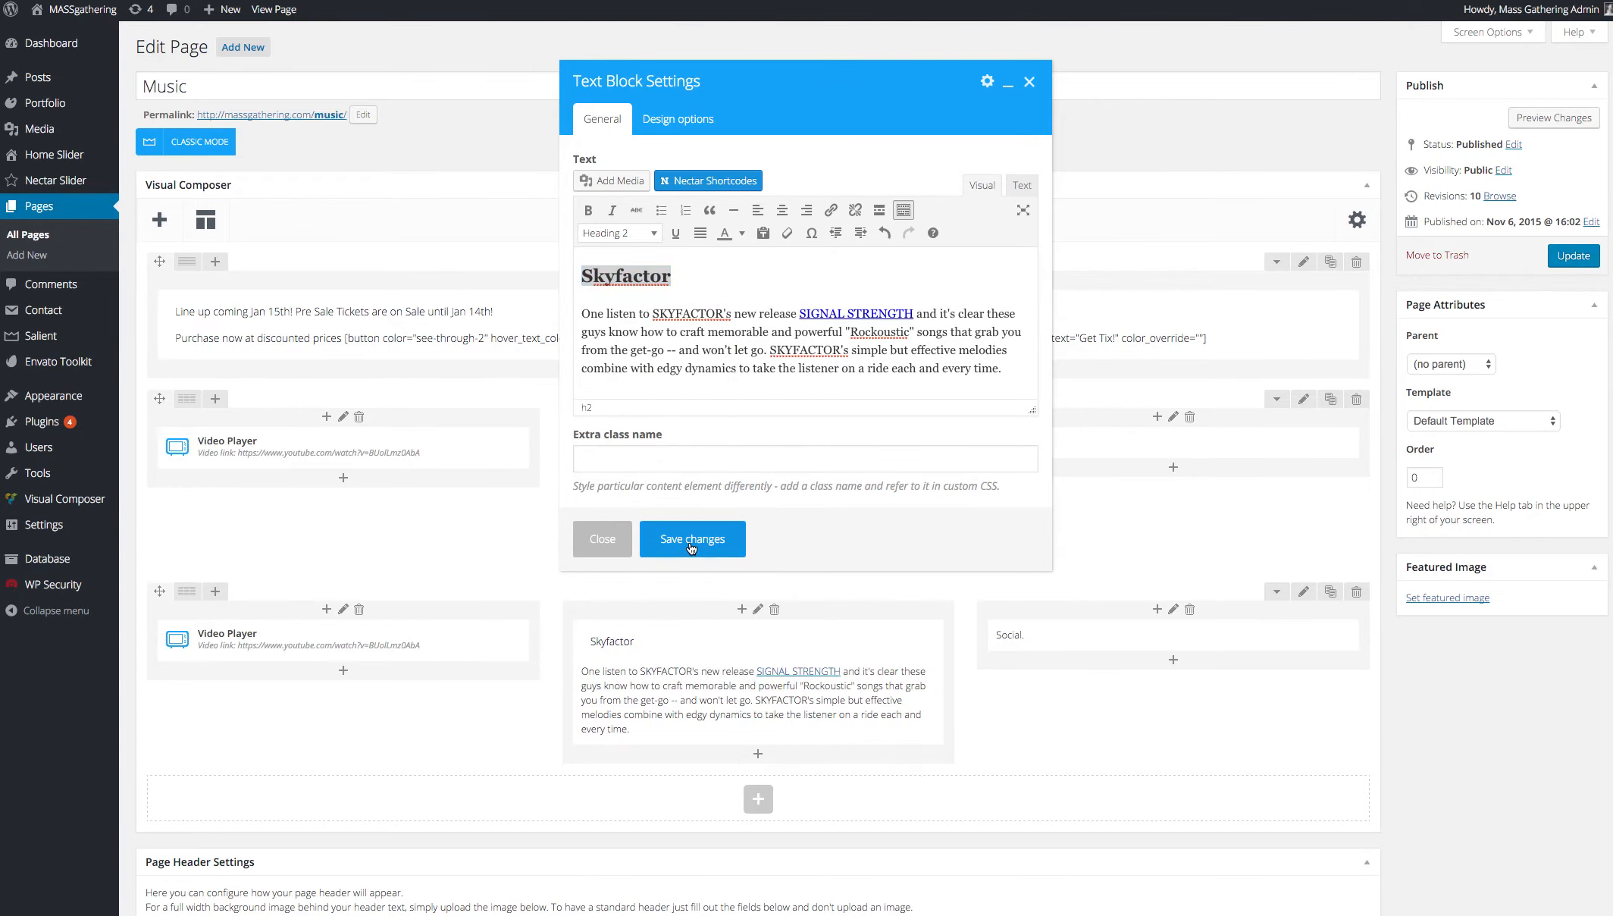
pyautogui.click(691, 538)
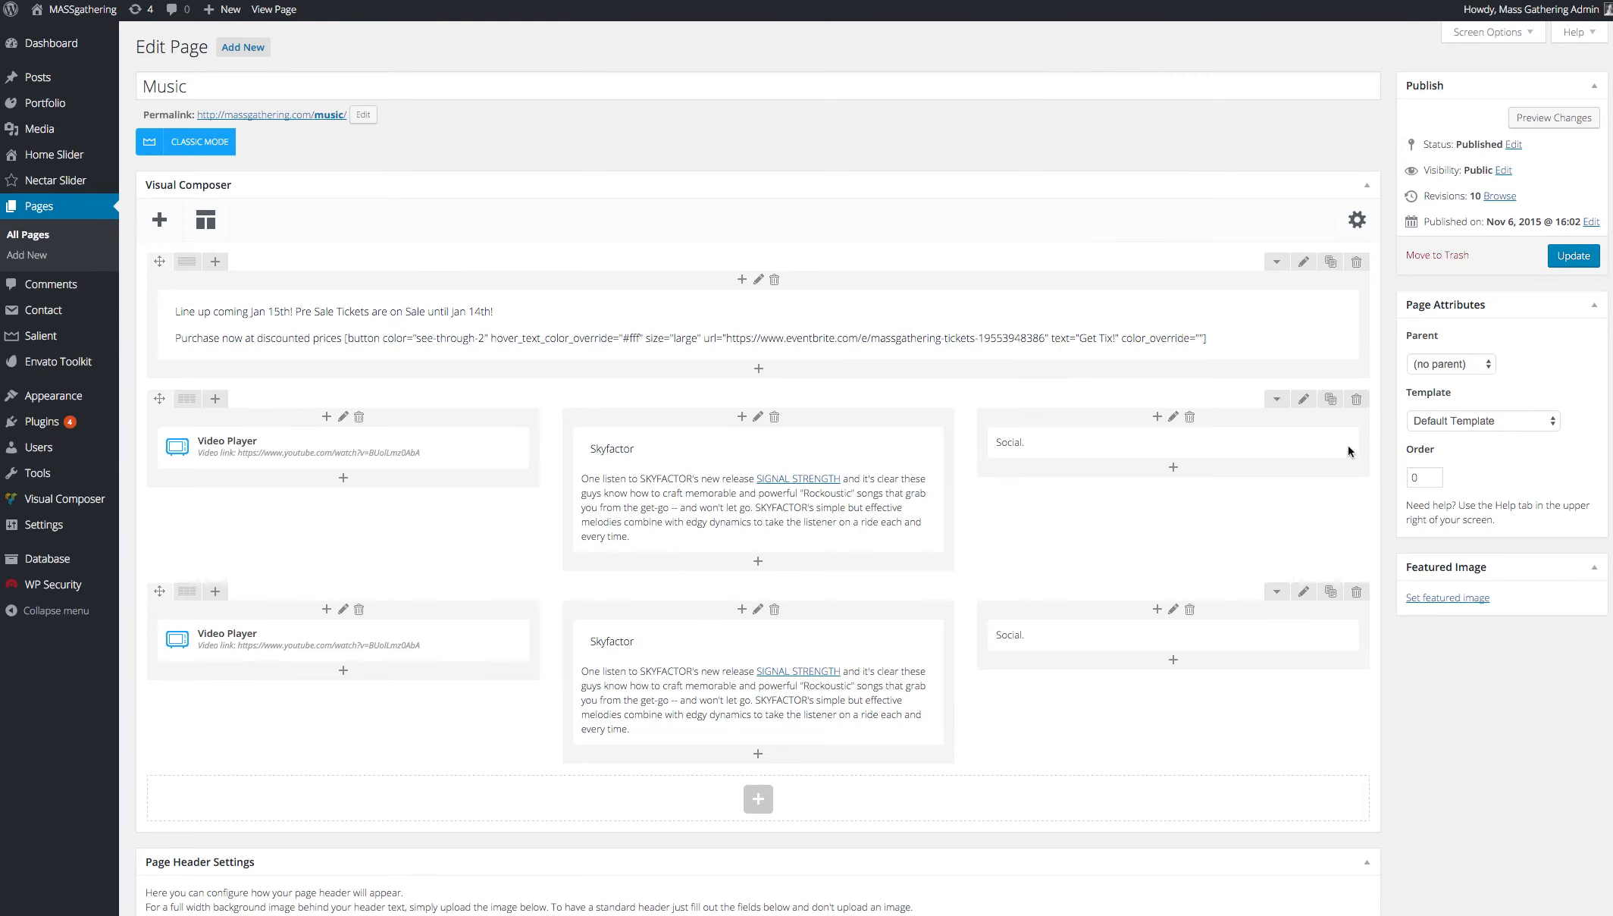
pyautogui.click(1572, 255)
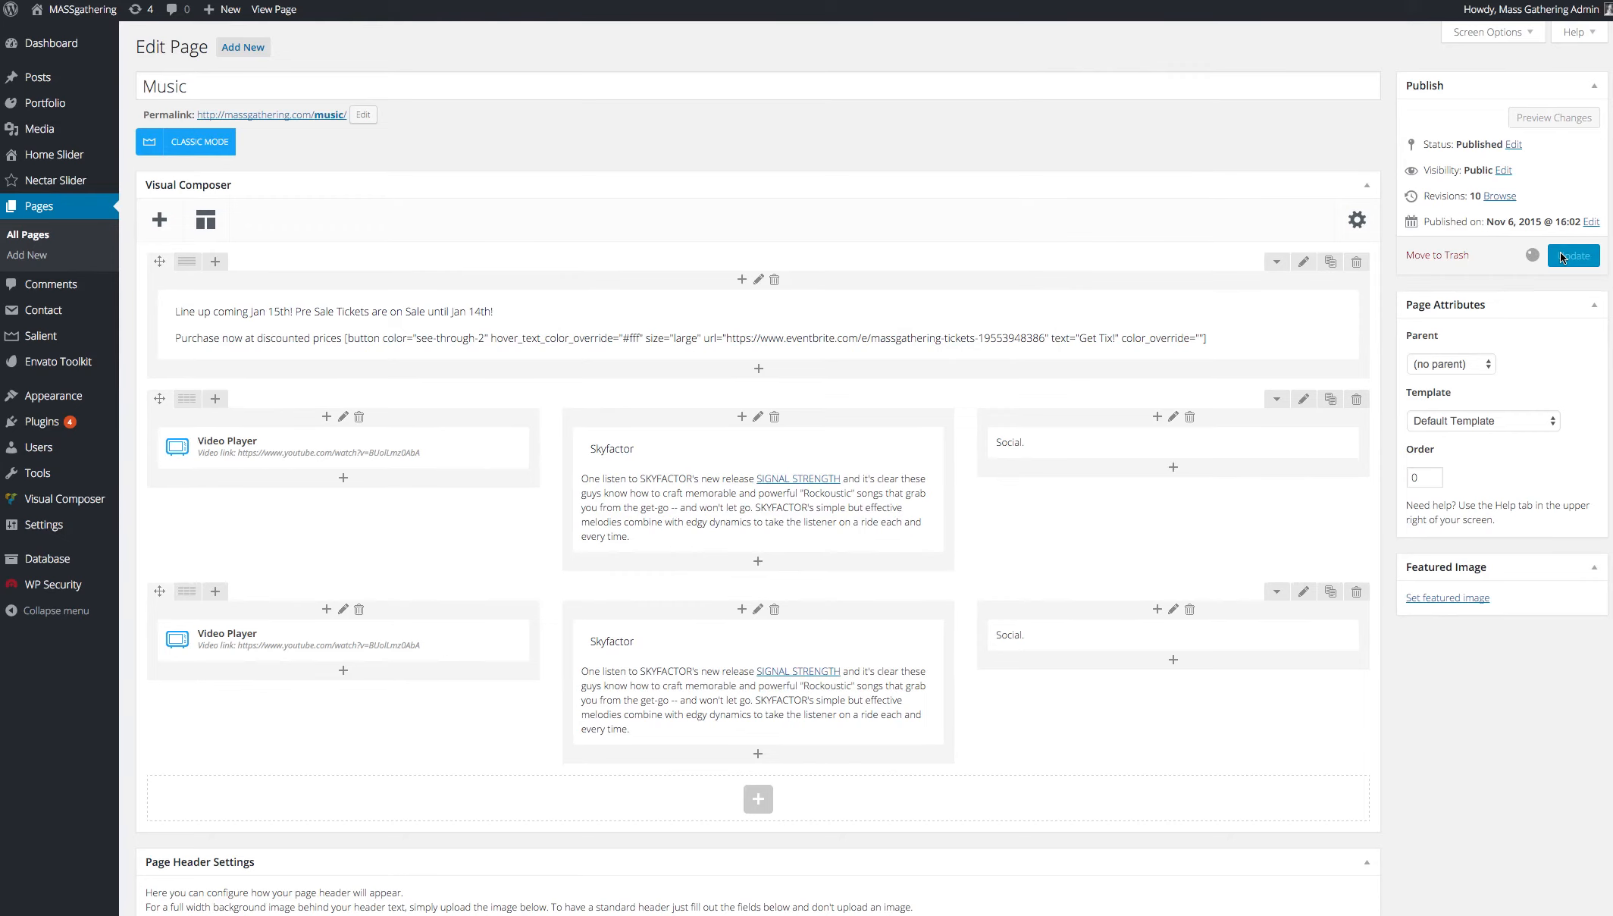
# Step: Update the Music page from the Publish box until 'Page updated' shows
pyautogui.click(1572, 256)
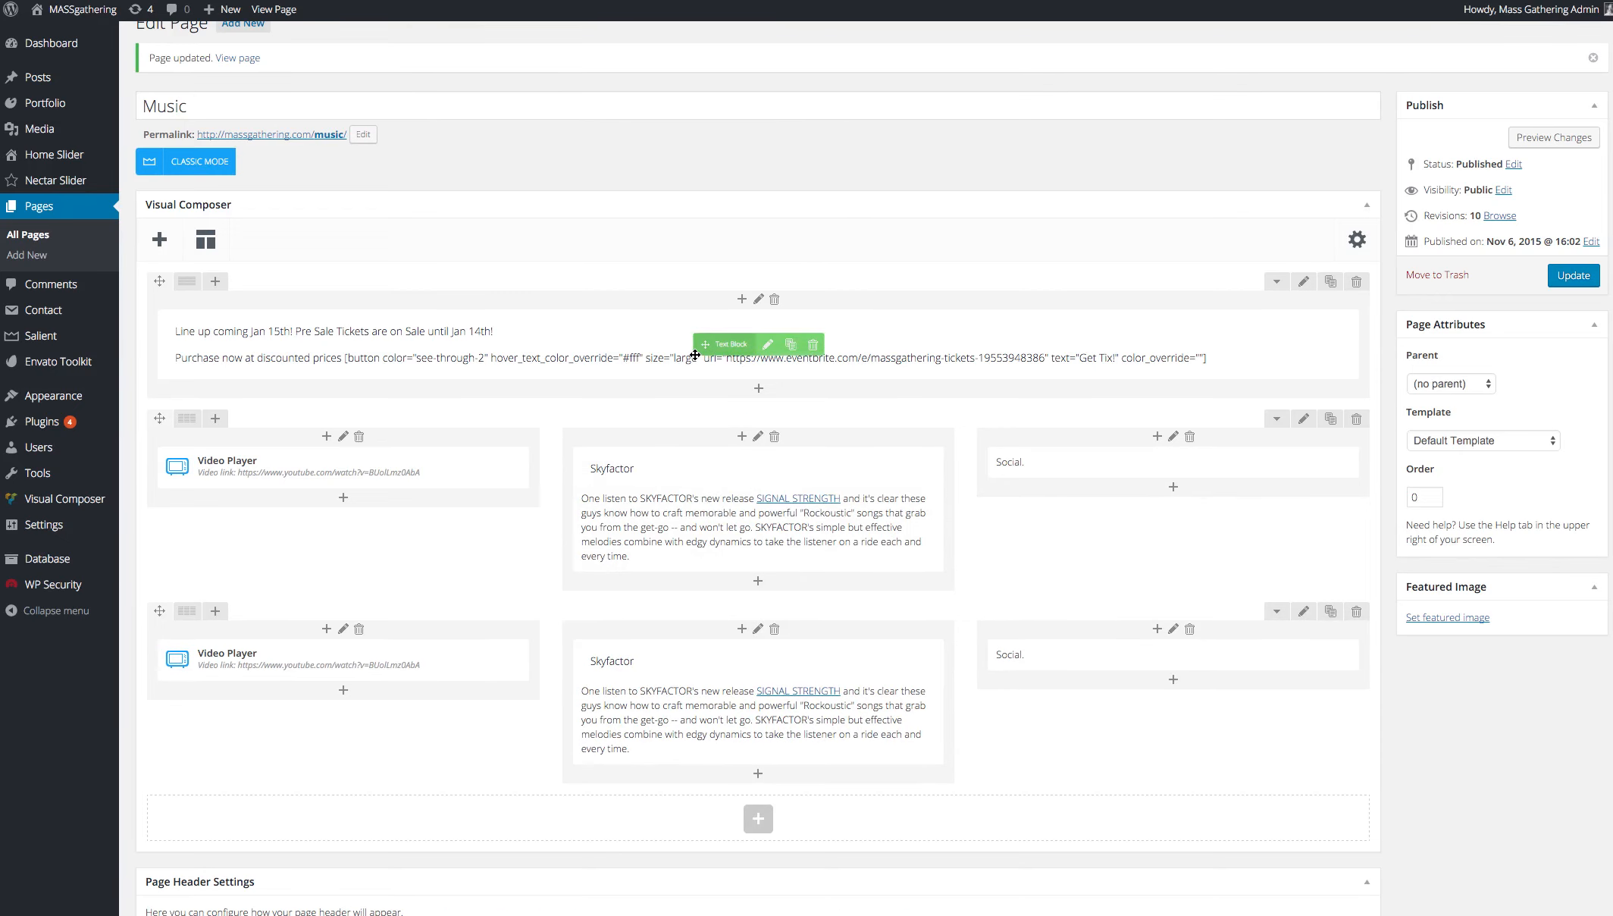
pyautogui.moveTo(706, 343)
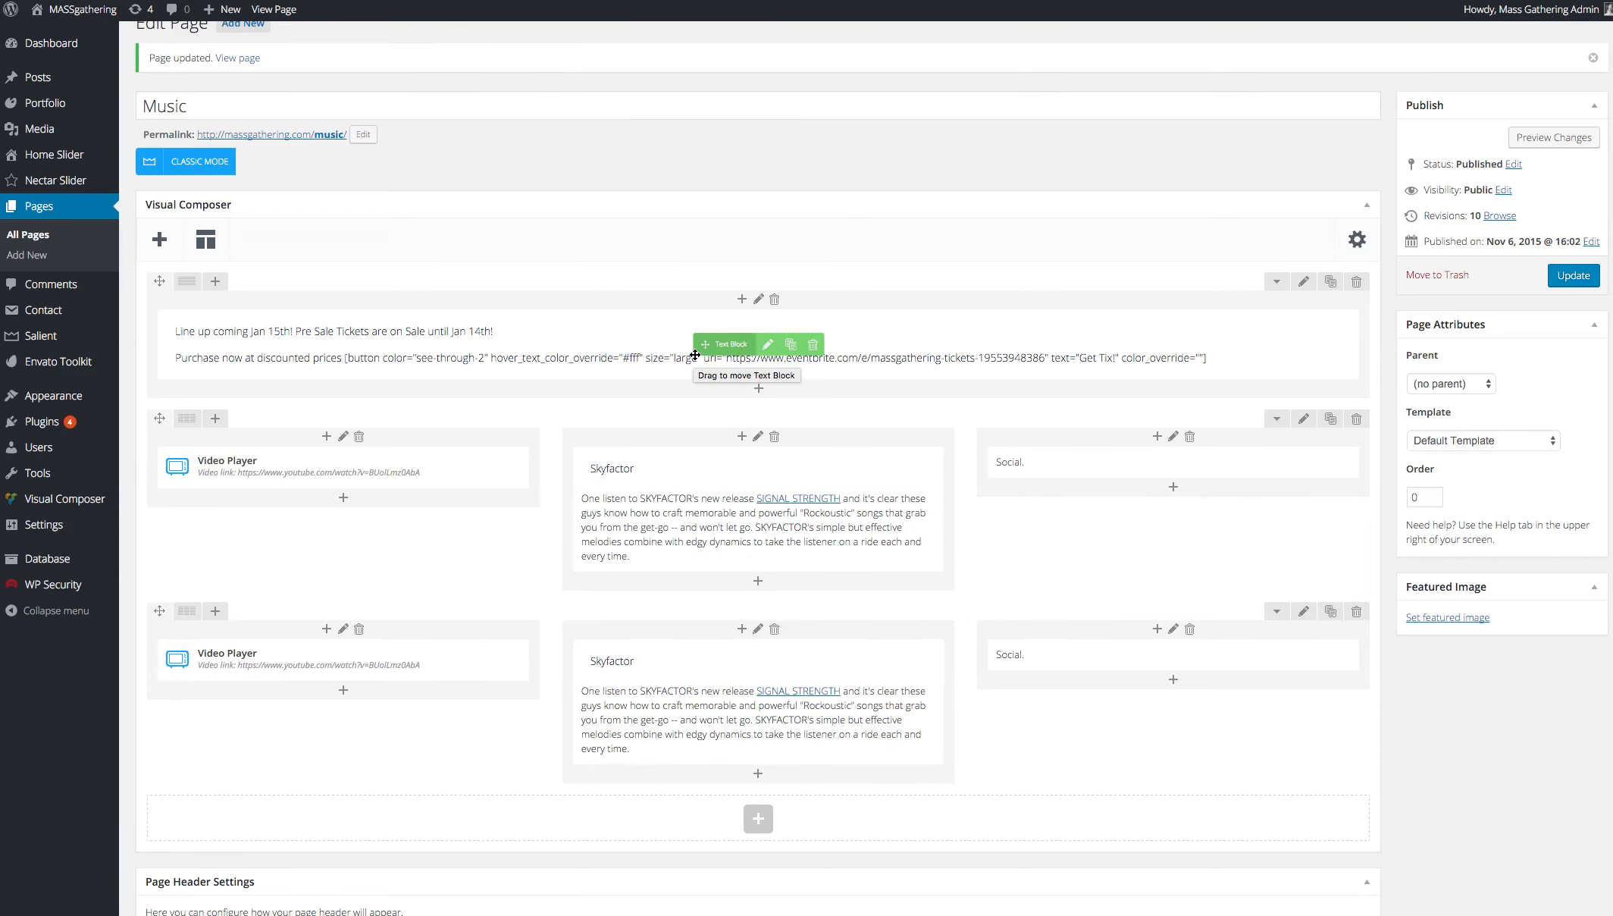
pyautogui.moveTo(728, 354)
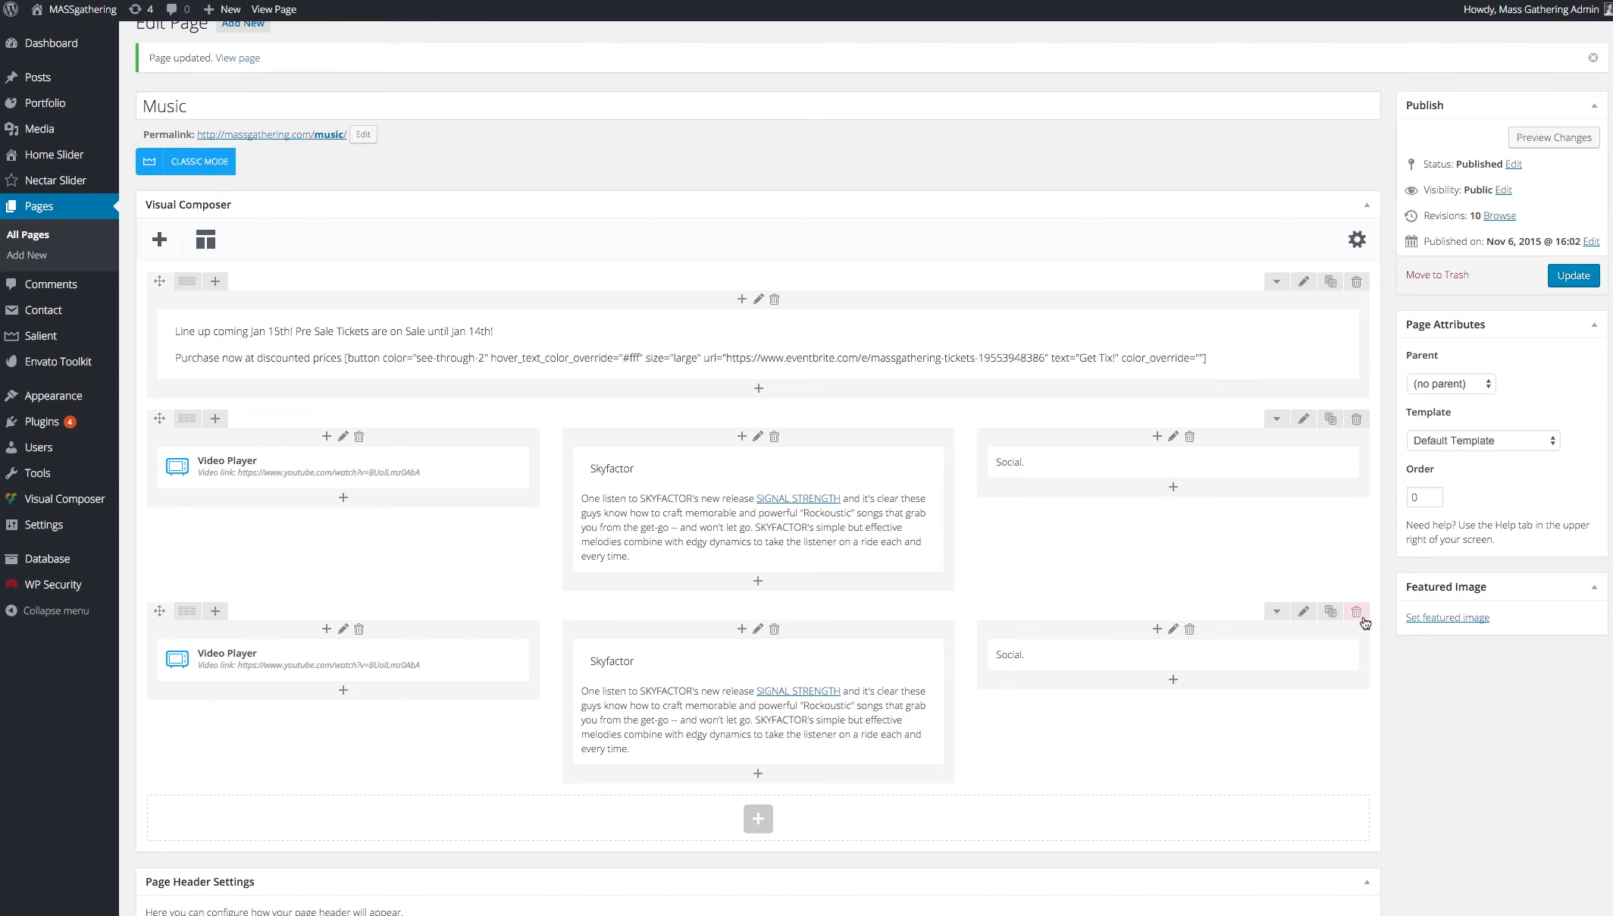
pyautogui.moveTo(1181, 499)
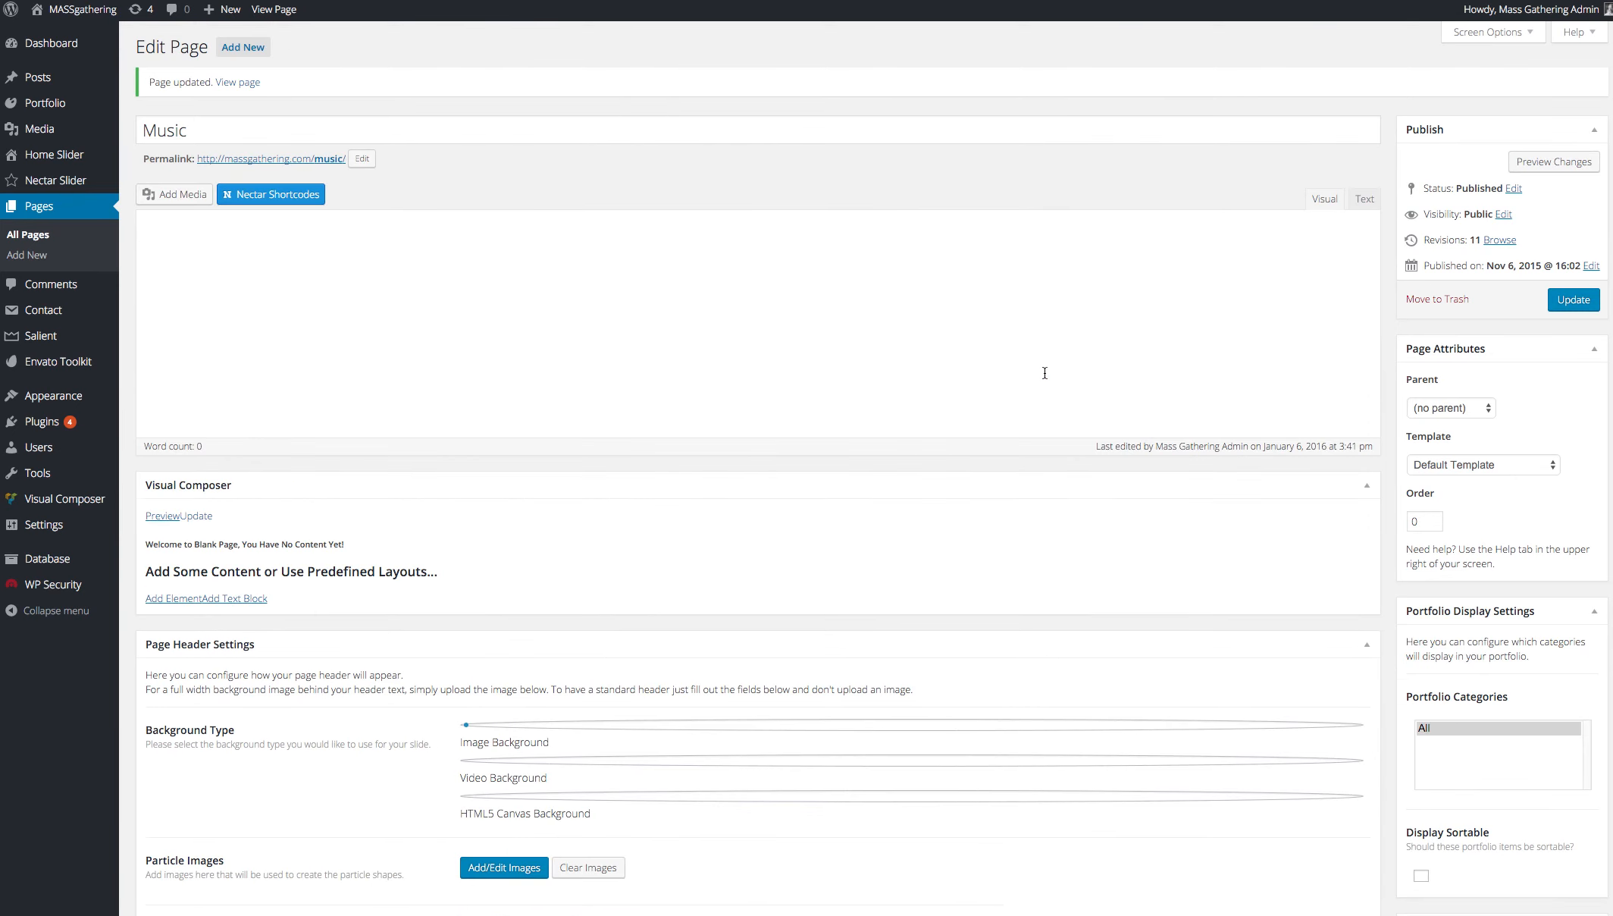
# Step: Delete the duplicated three-column band row and let the page reload
pyautogui.click(187, 184)
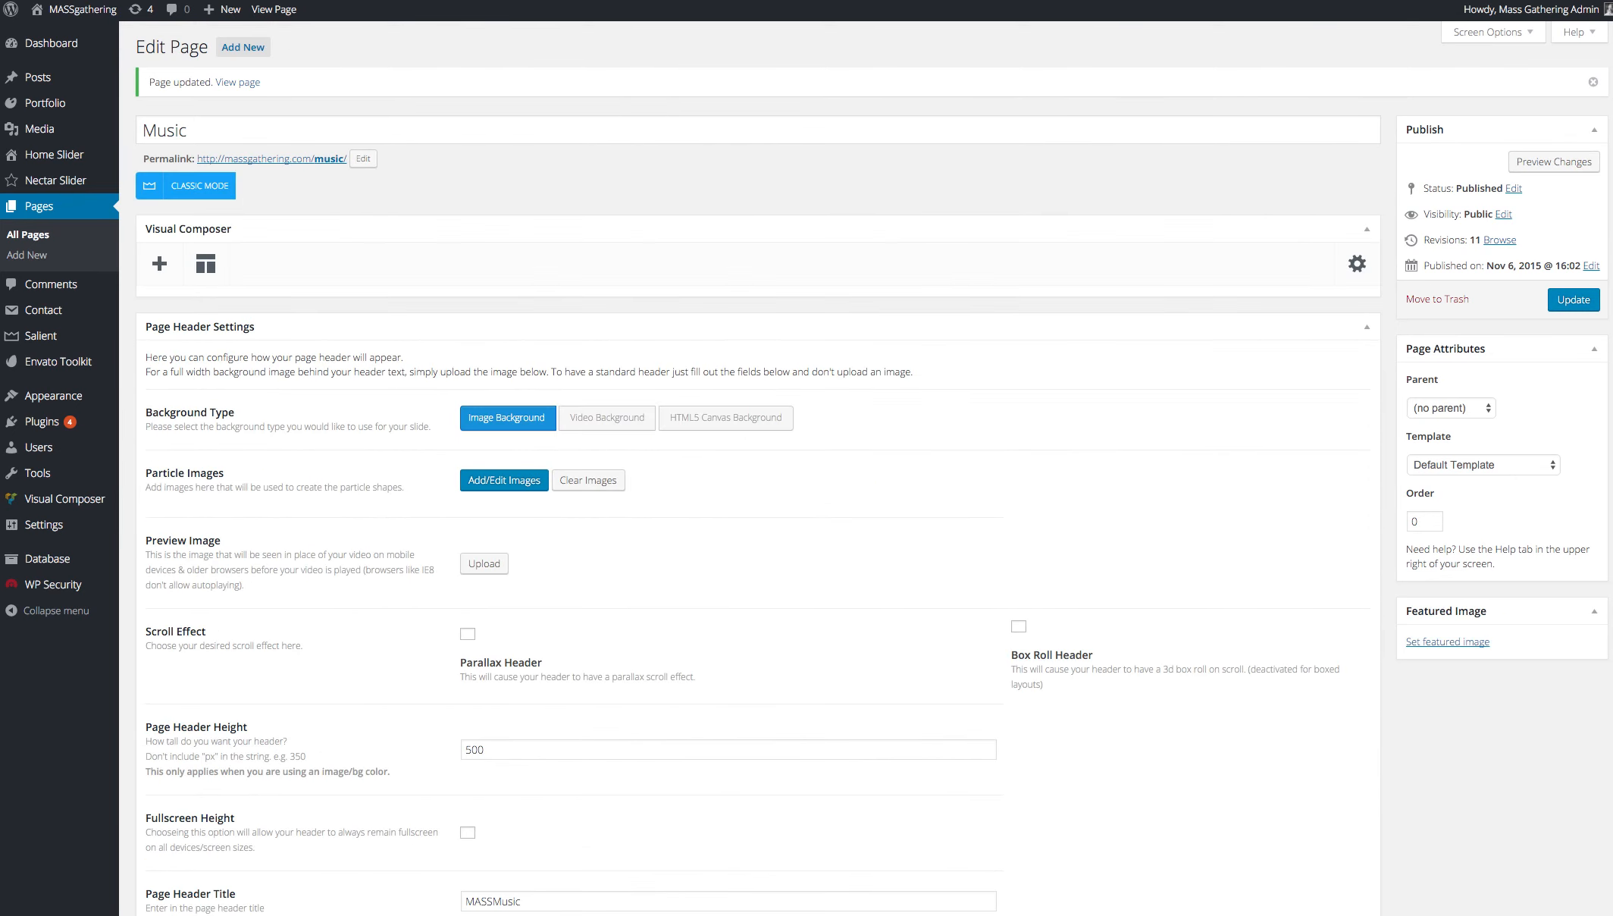